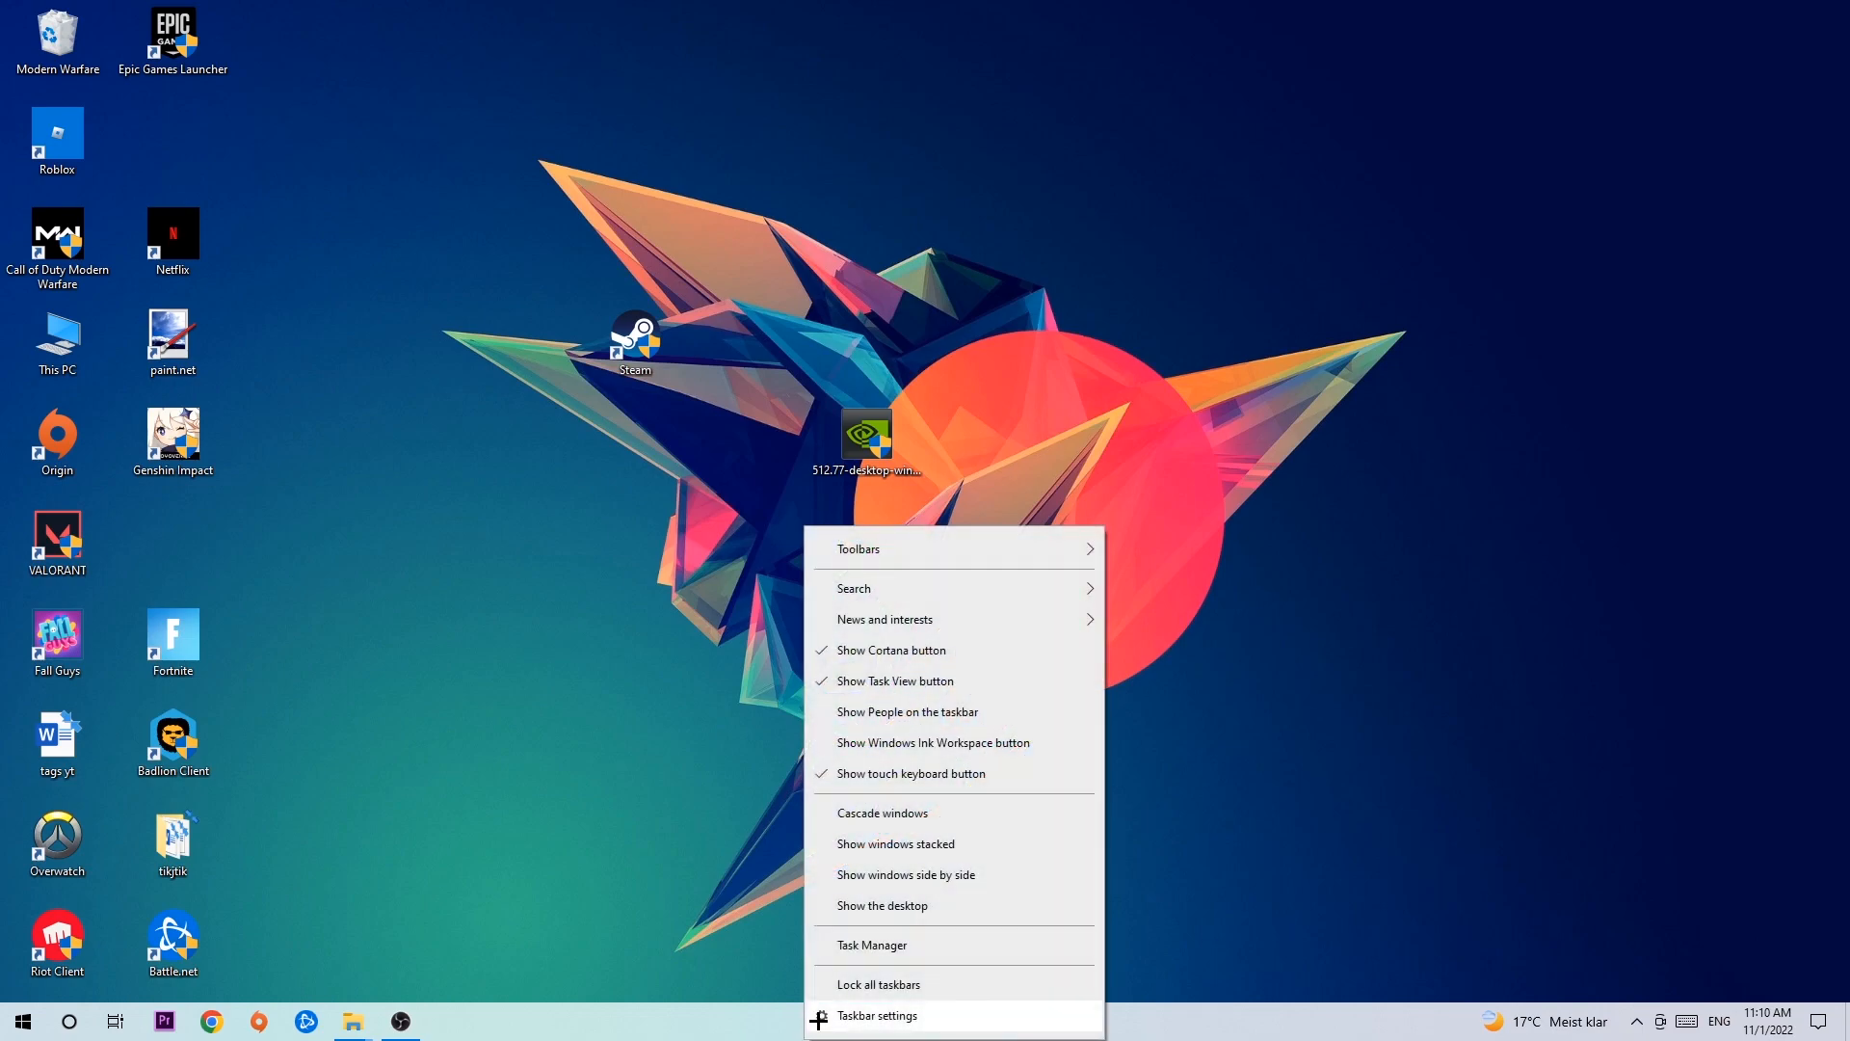
# Launch Task Manager from the taskbar context menu
pyautogui.click(869, 945)
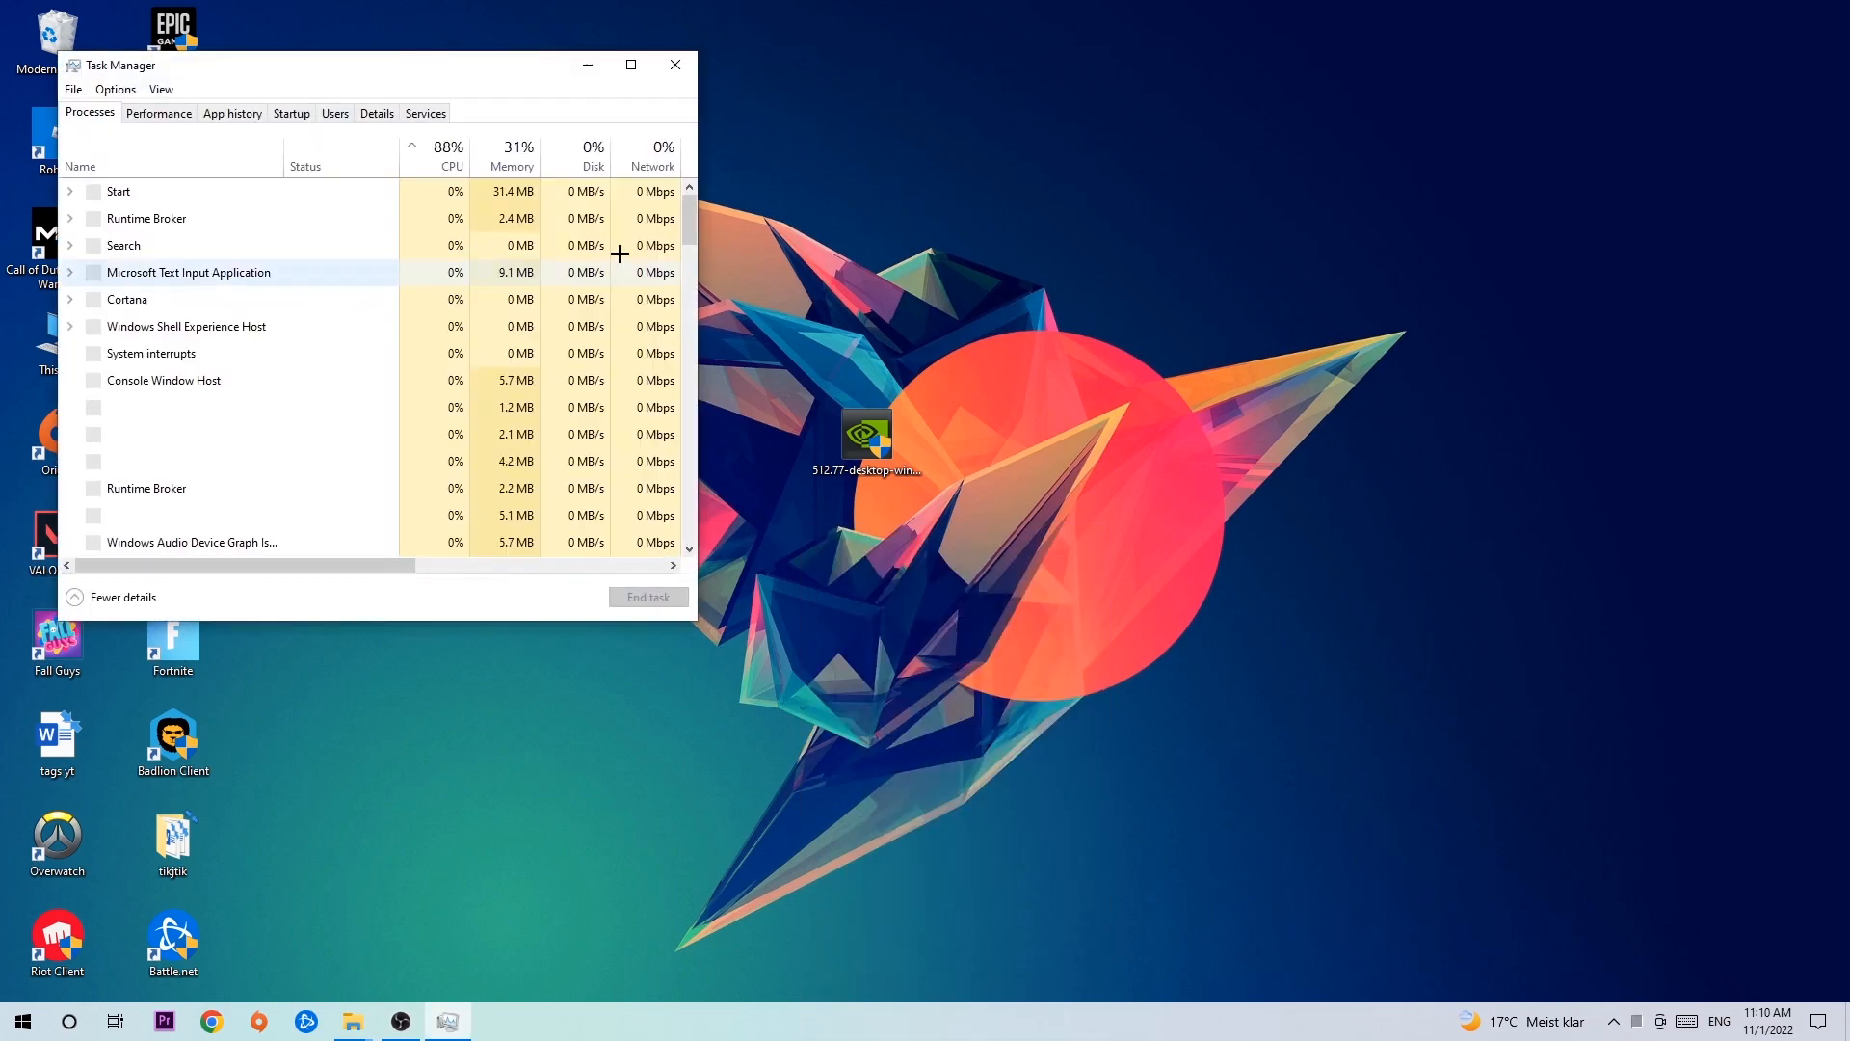
# Maximize Task Manager and sort processes by CPU then GPU usage, with OBS Studio on top
pyautogui.click(632, 66)
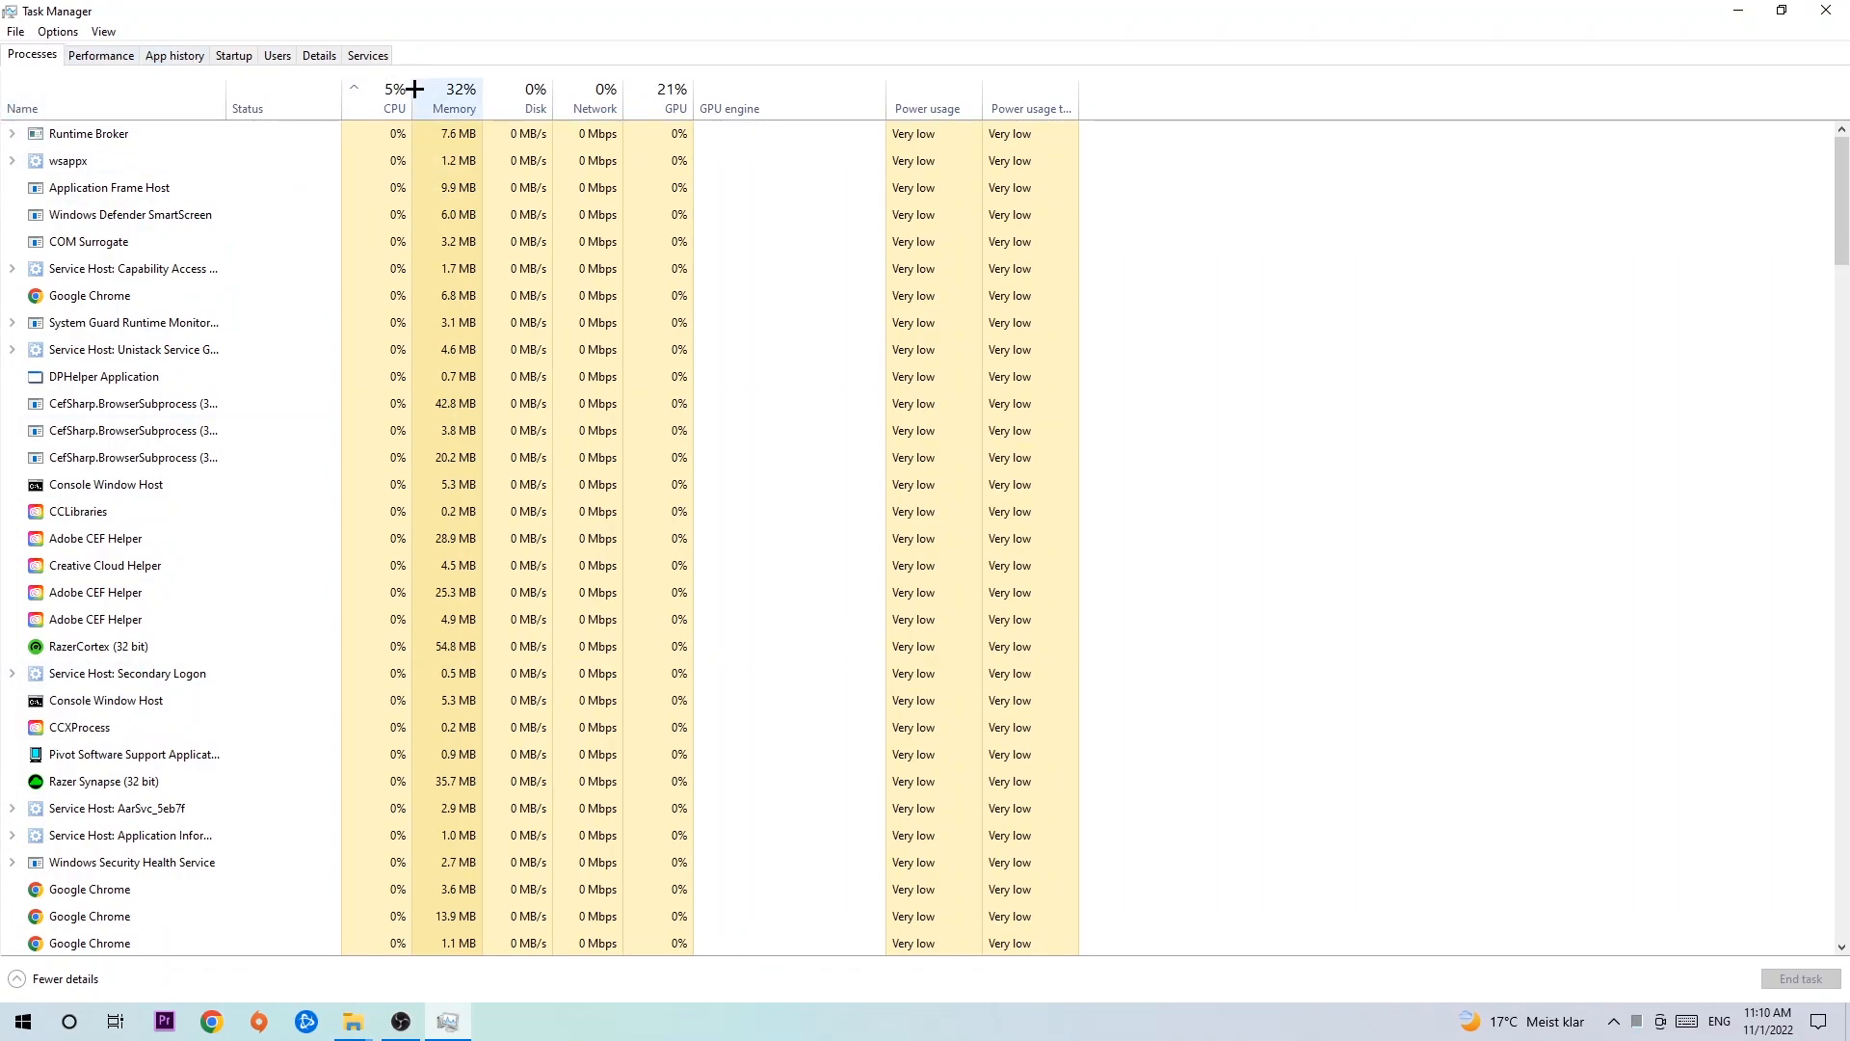
pyautogui.click(393, 91)
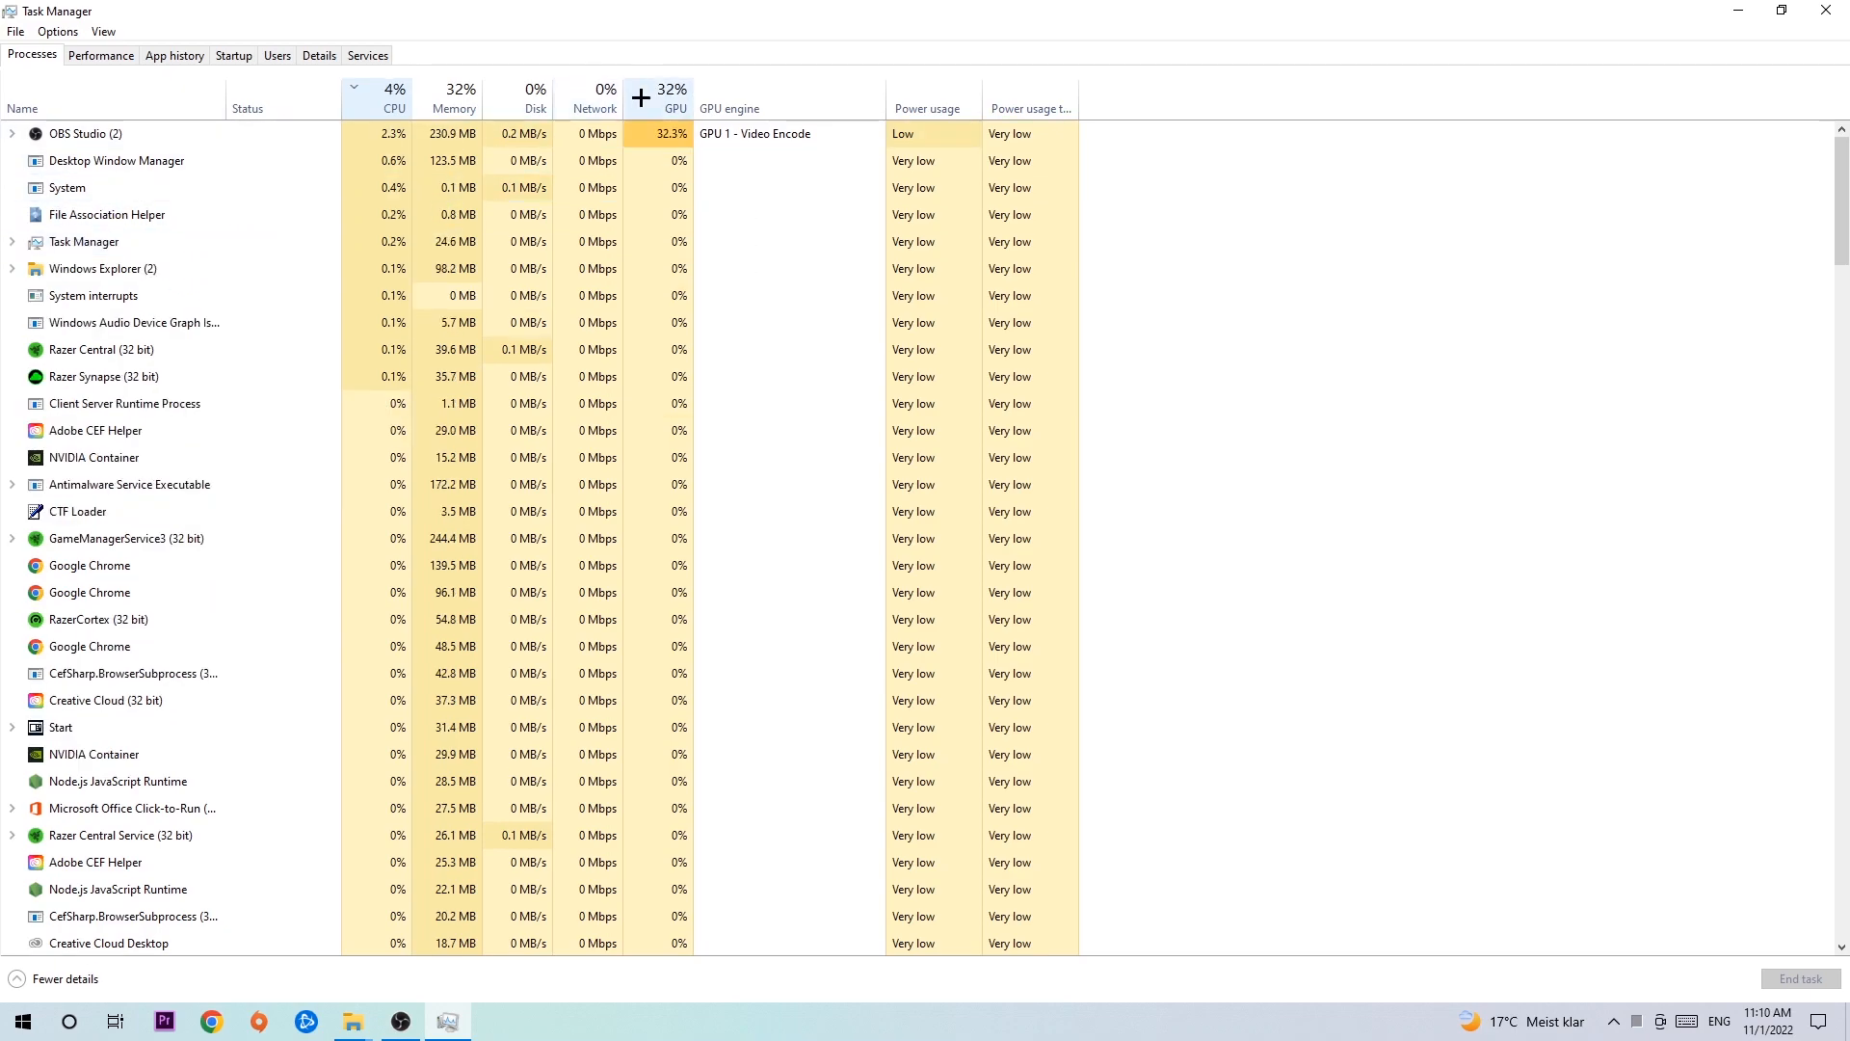
pyautogui.click(672, 108)
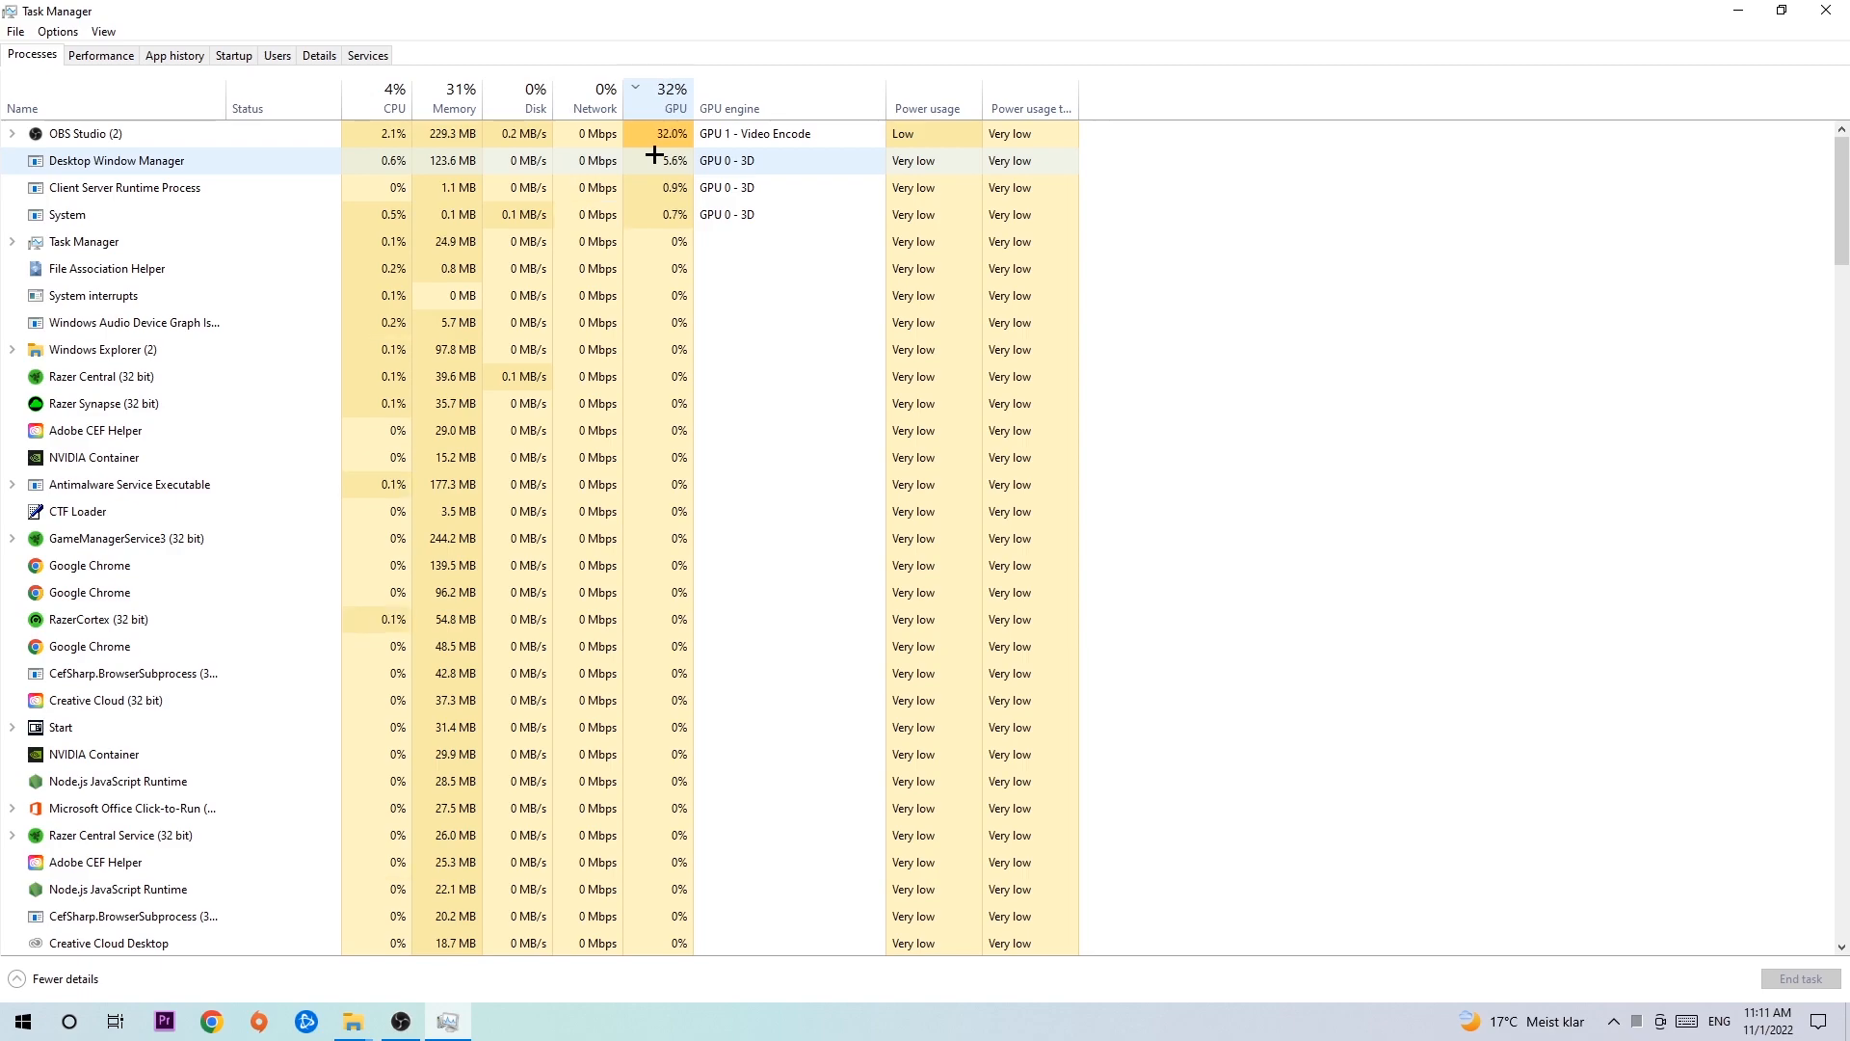
pyautogui.rightClick(85, 133)
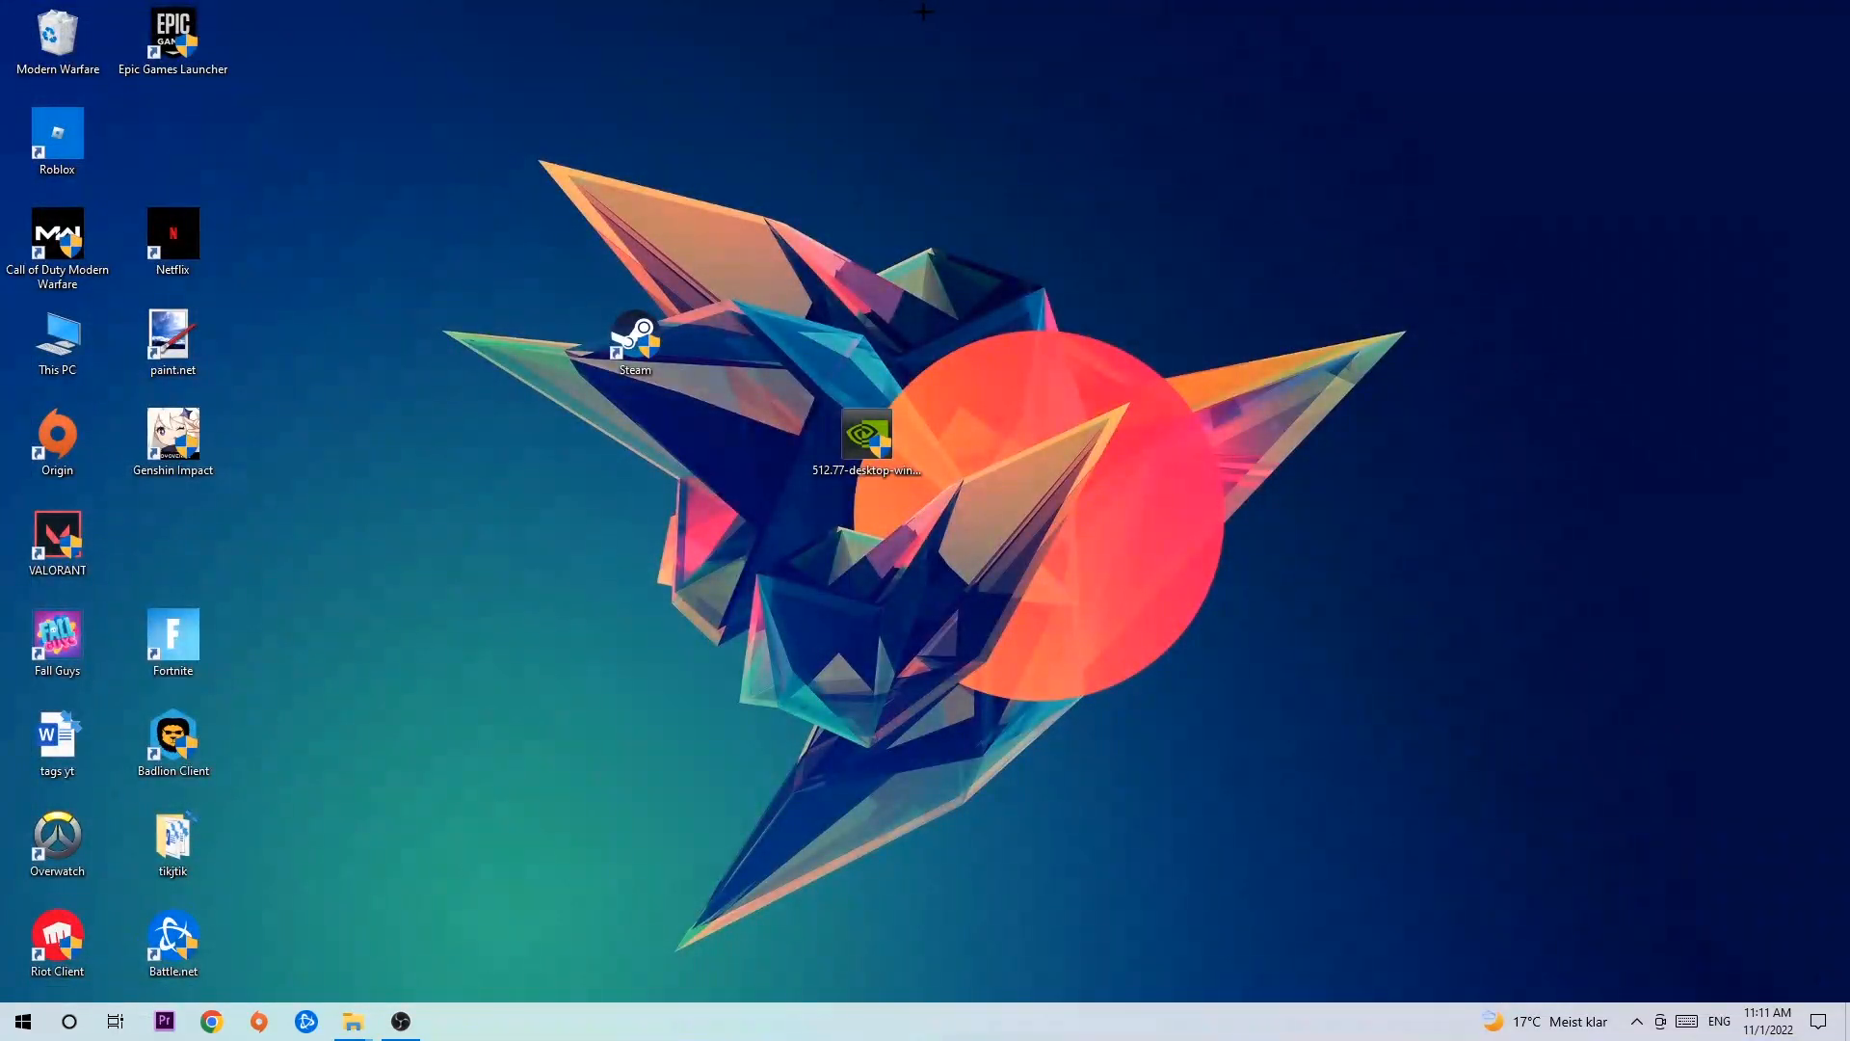
pyautogui.moveTo(393, 761)
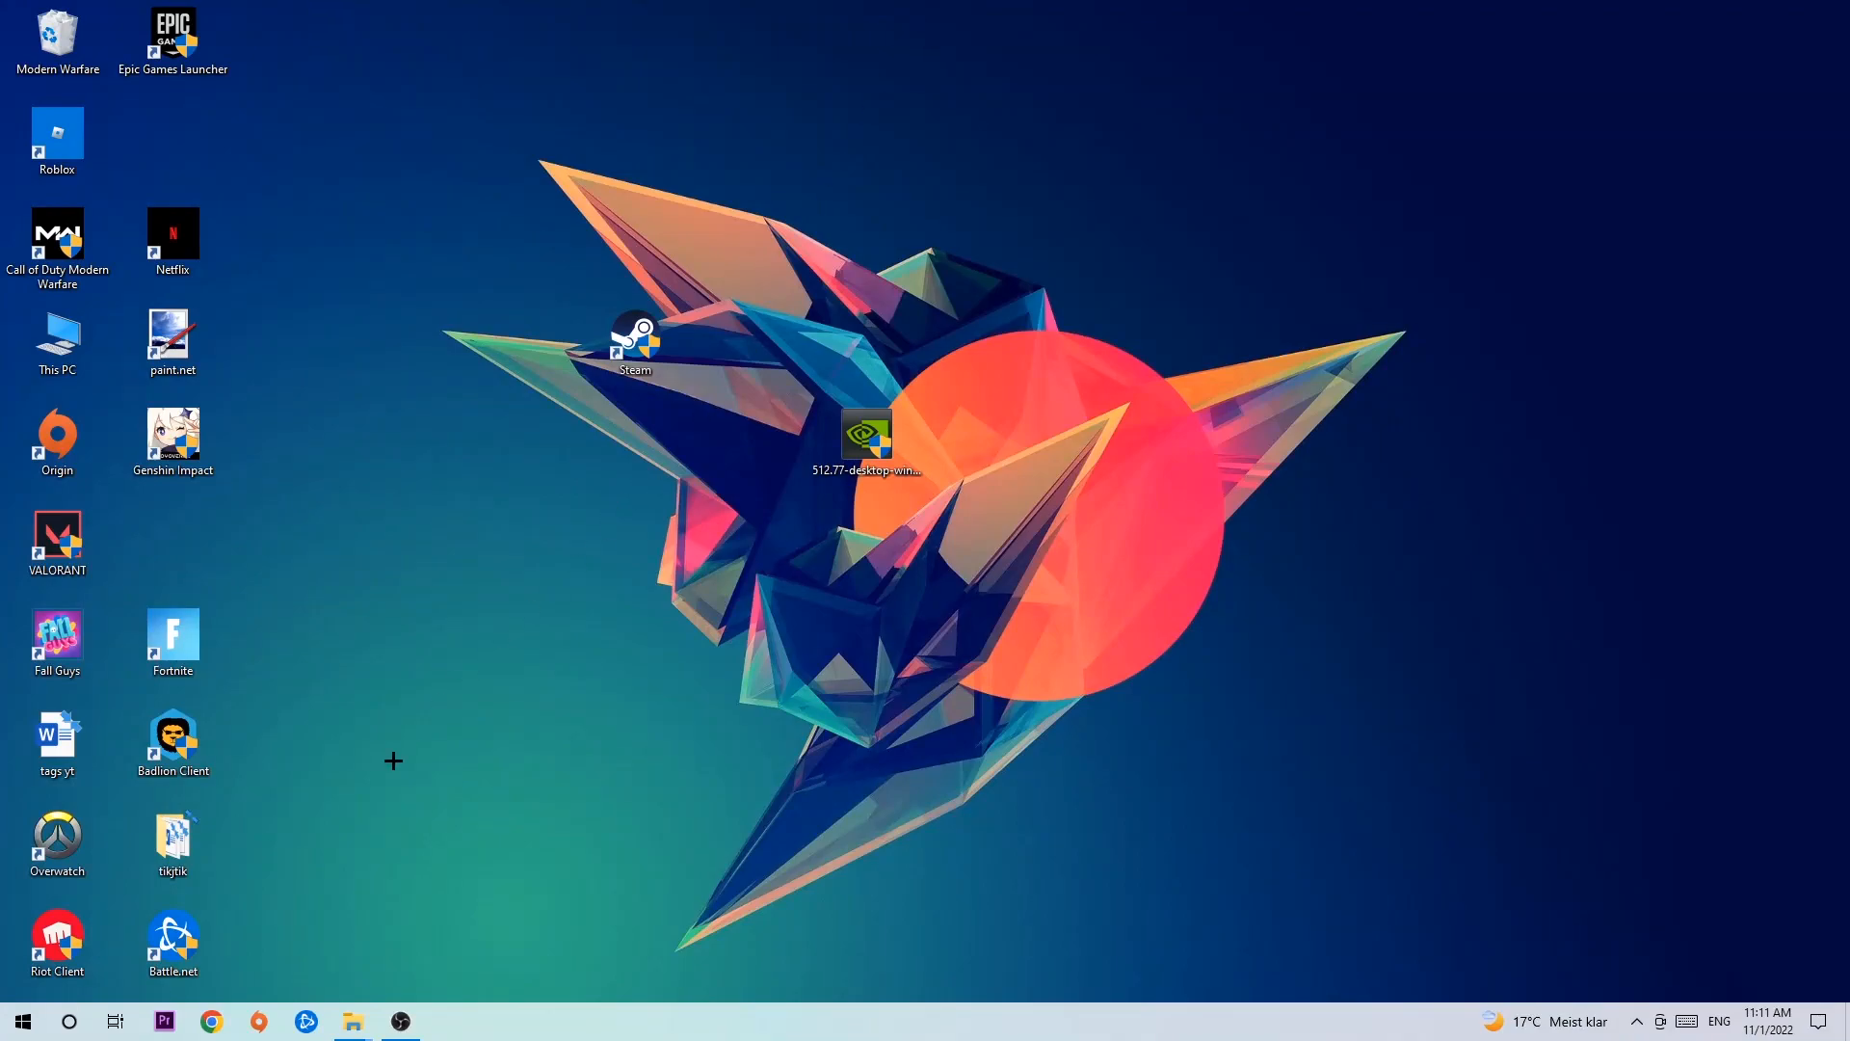
# Leave Task Manager and reach Windows Settings from the Start menu
pyautogui.click(21, 1022)
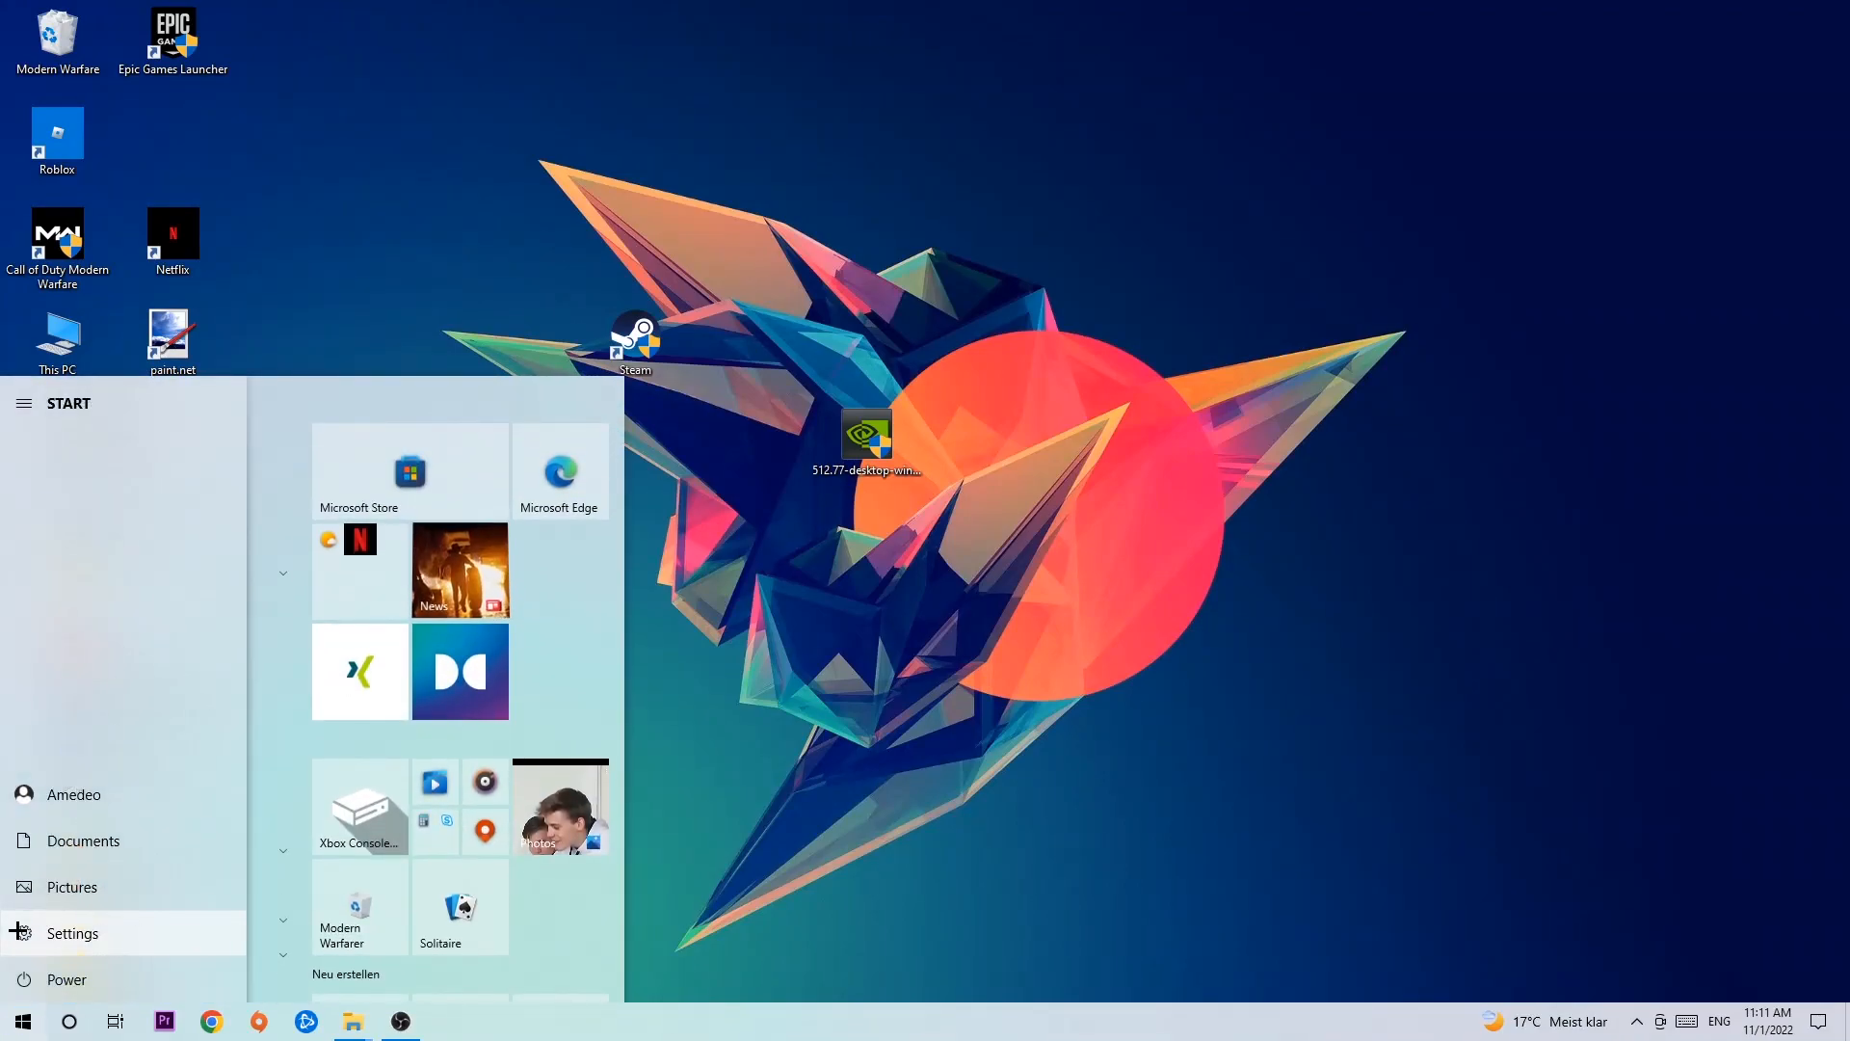
pyautogui.click(72, 933)
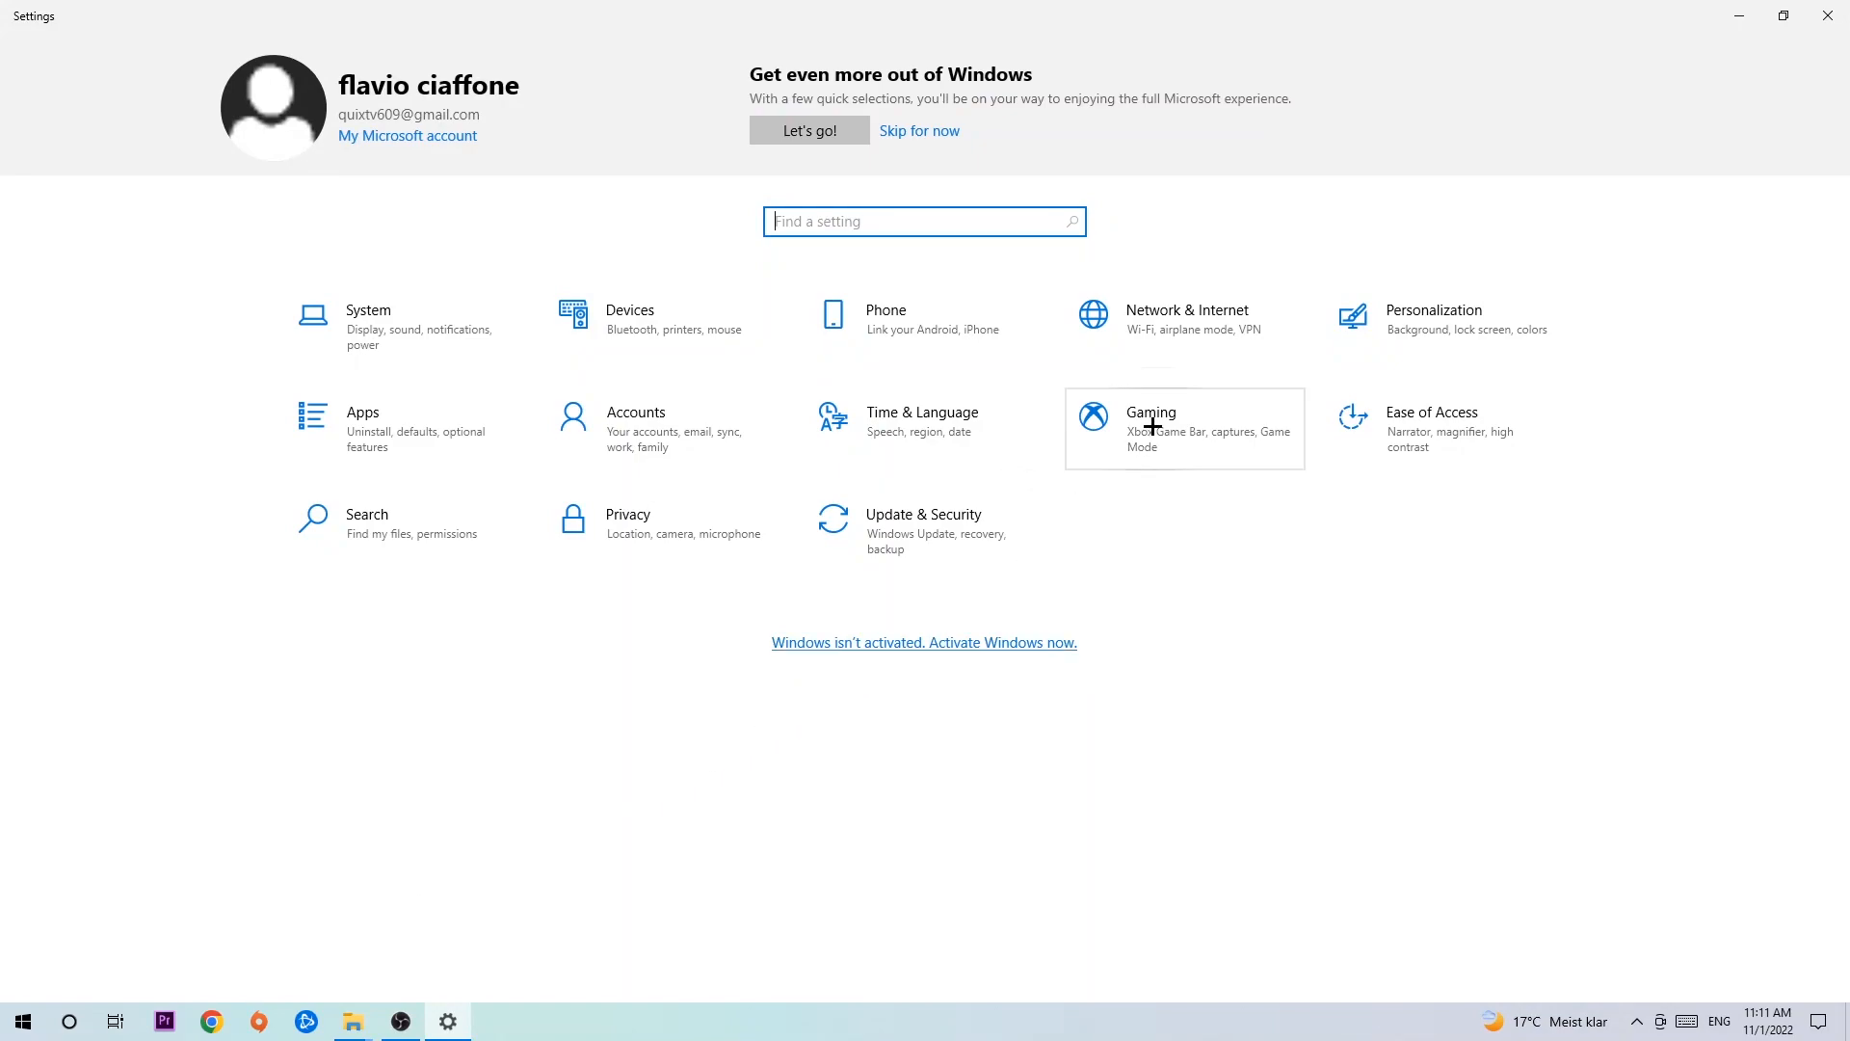
# Go to the Gaming section's Xbox Game Bar page, where Game Bar is off
pyautogui.click(1148, 428)
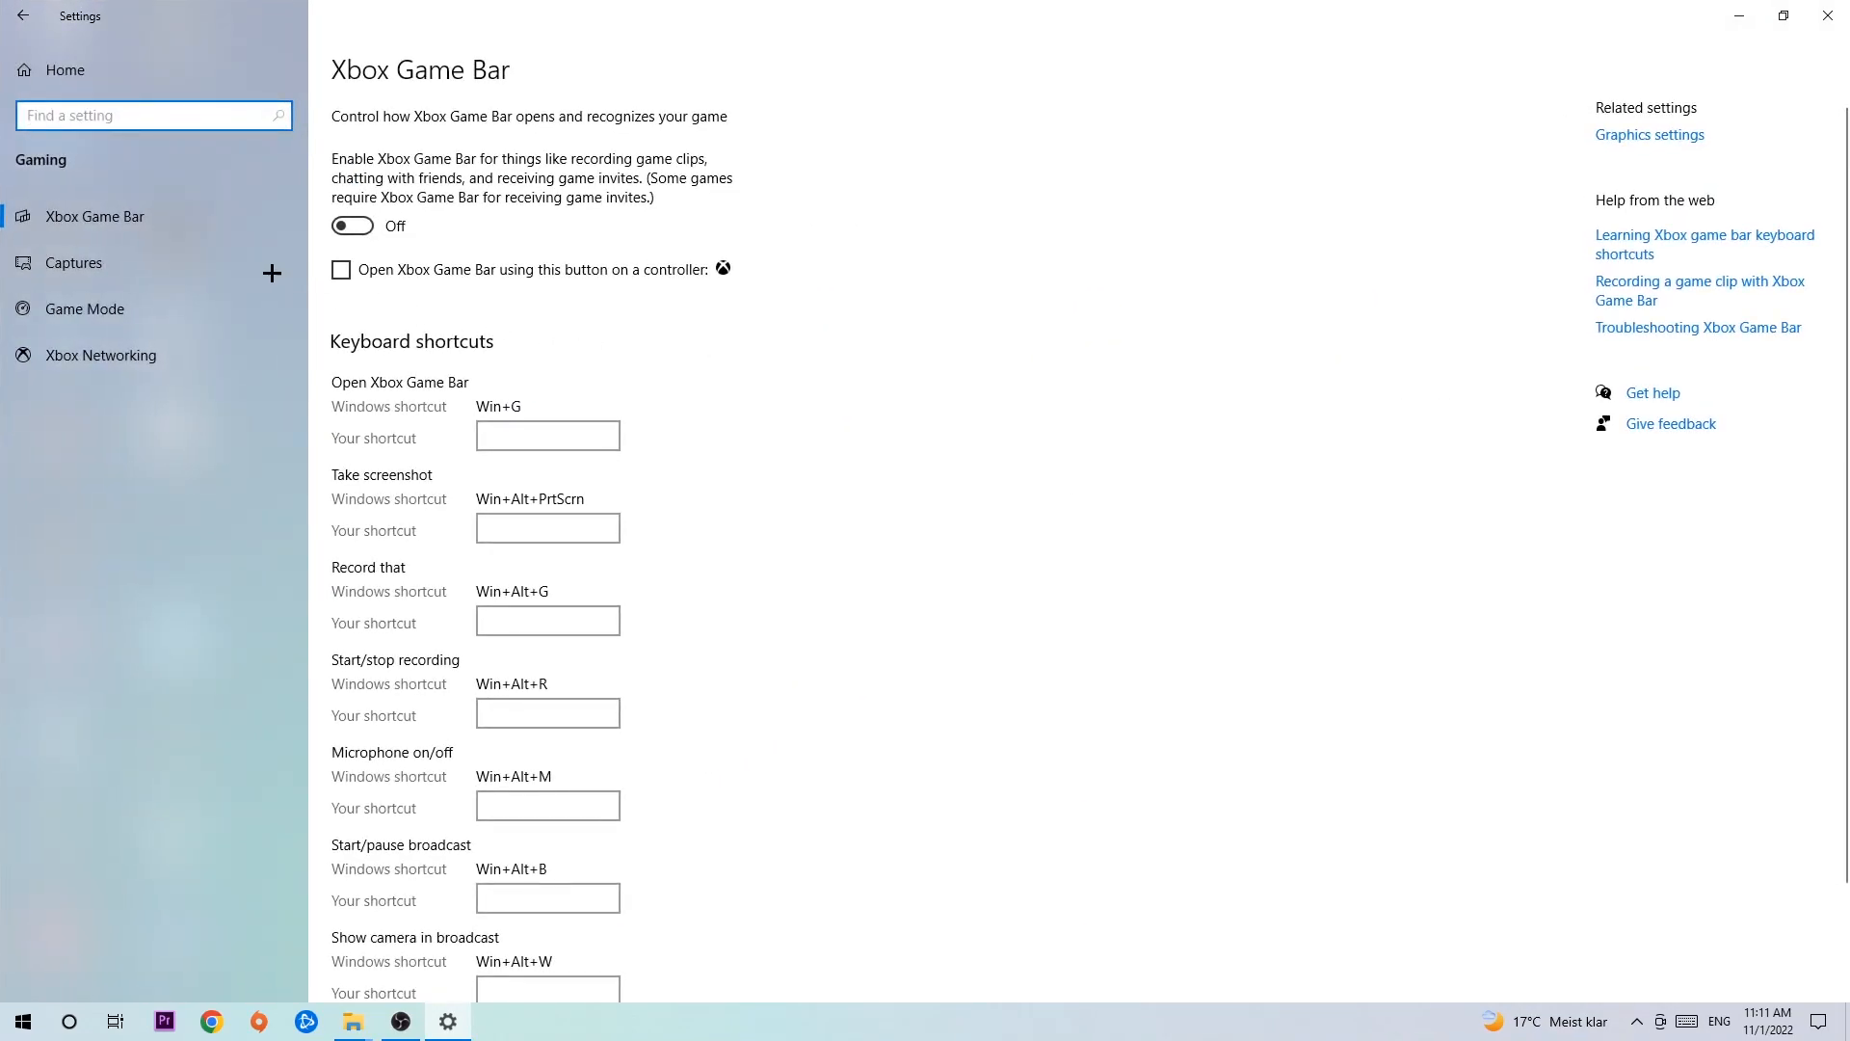
pyautogui.moveTo(94, 216)
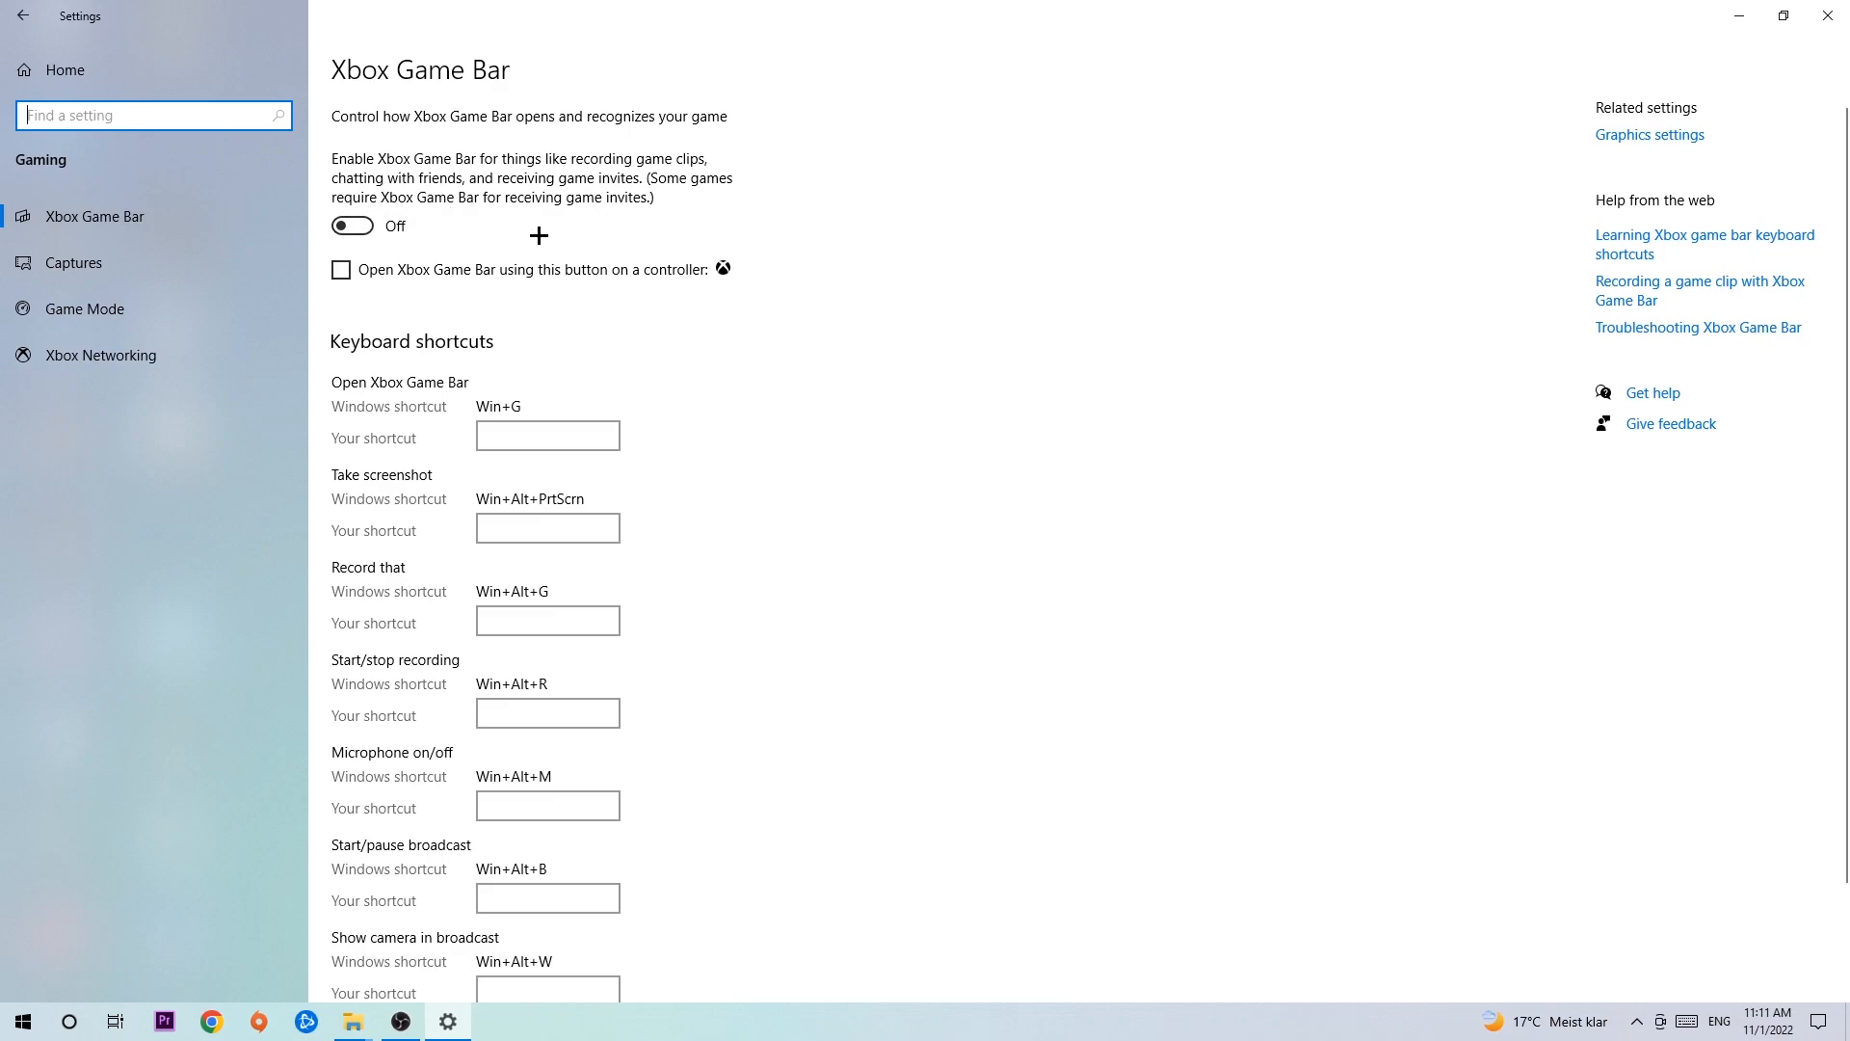
pyautogui.moveTo(470, 235)
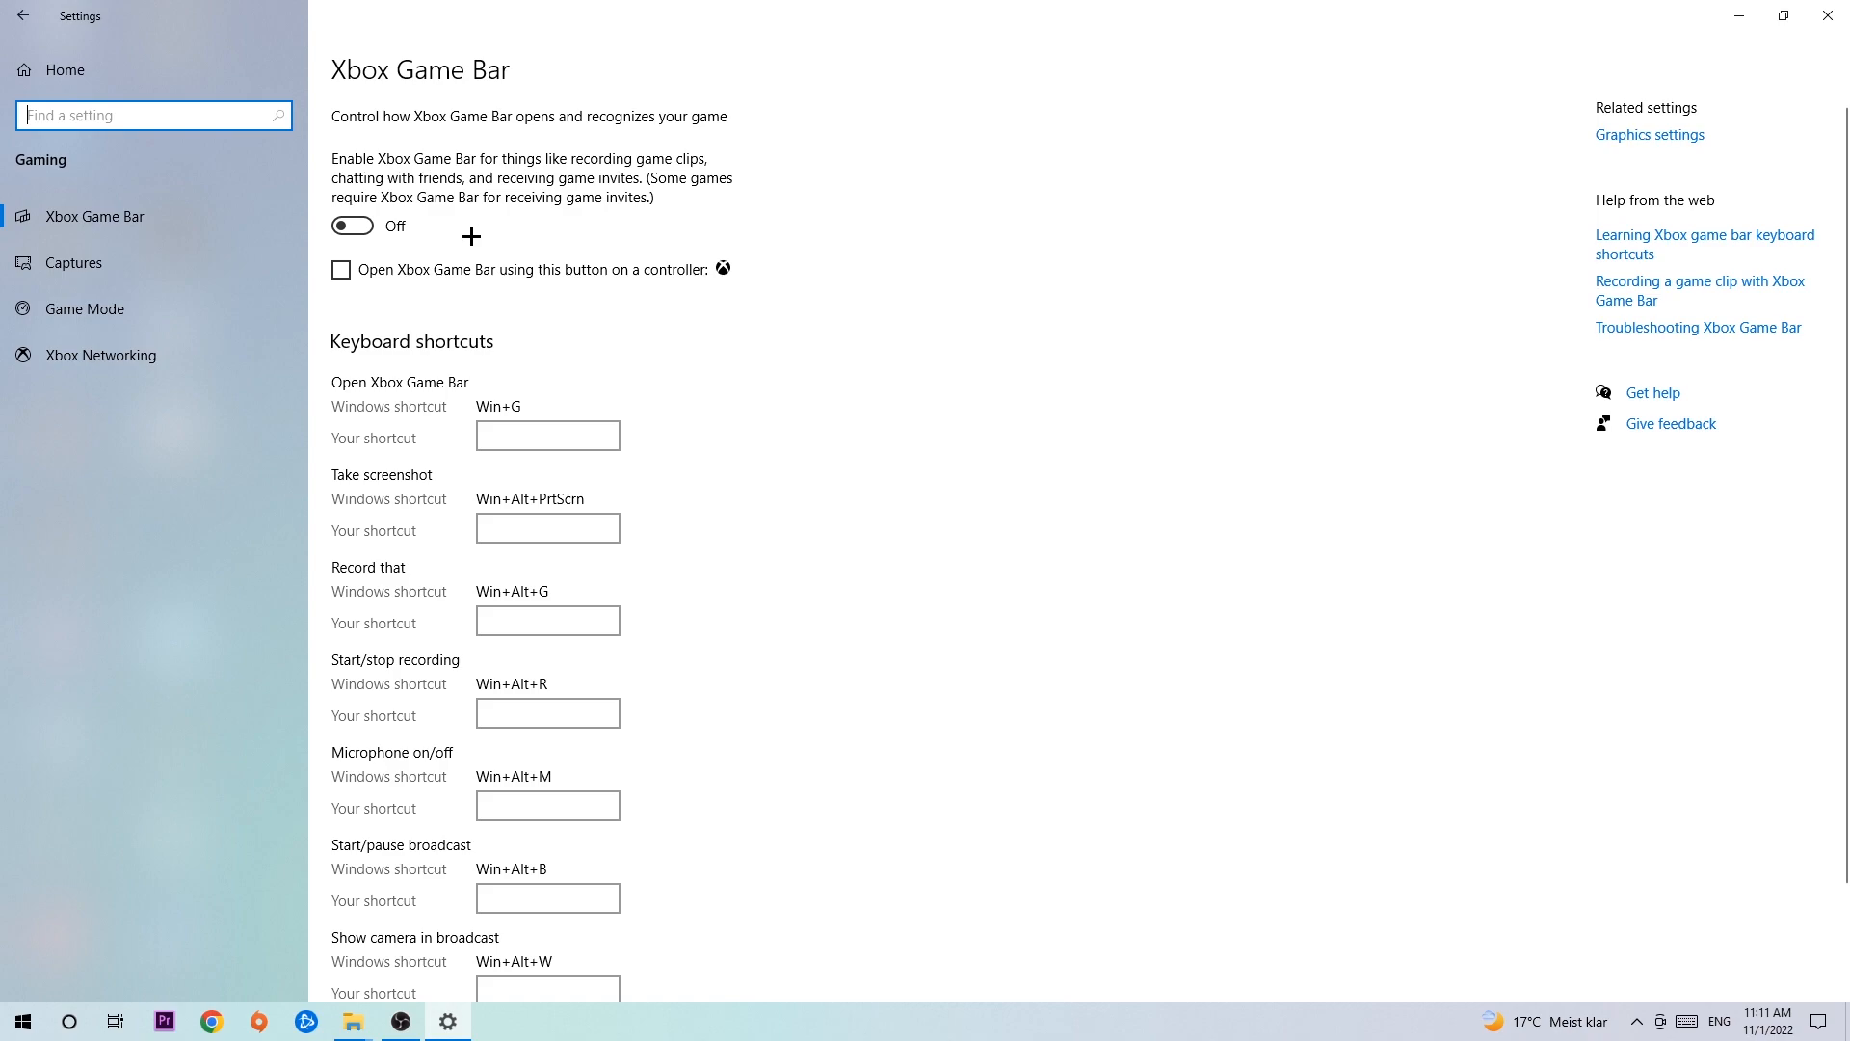
pyautogui.moveTo(596, 401)
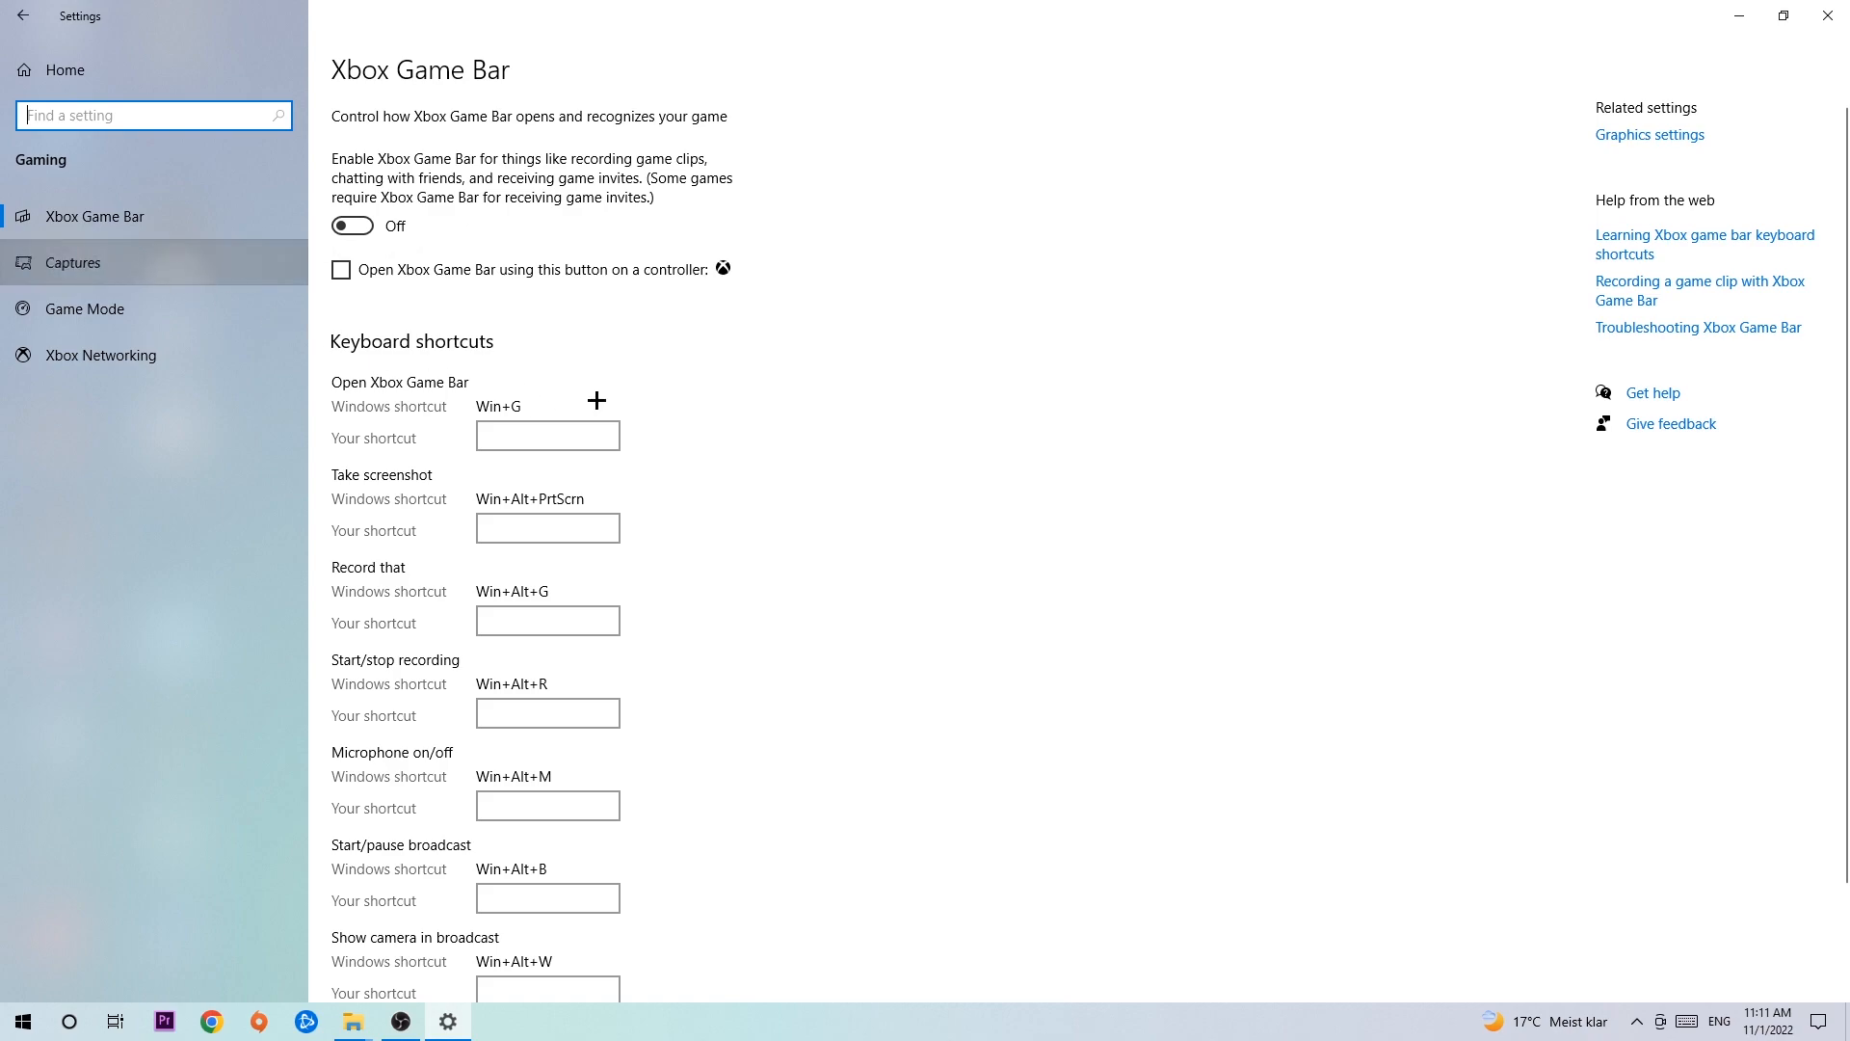
pyautogui.moveTo(333, 349)
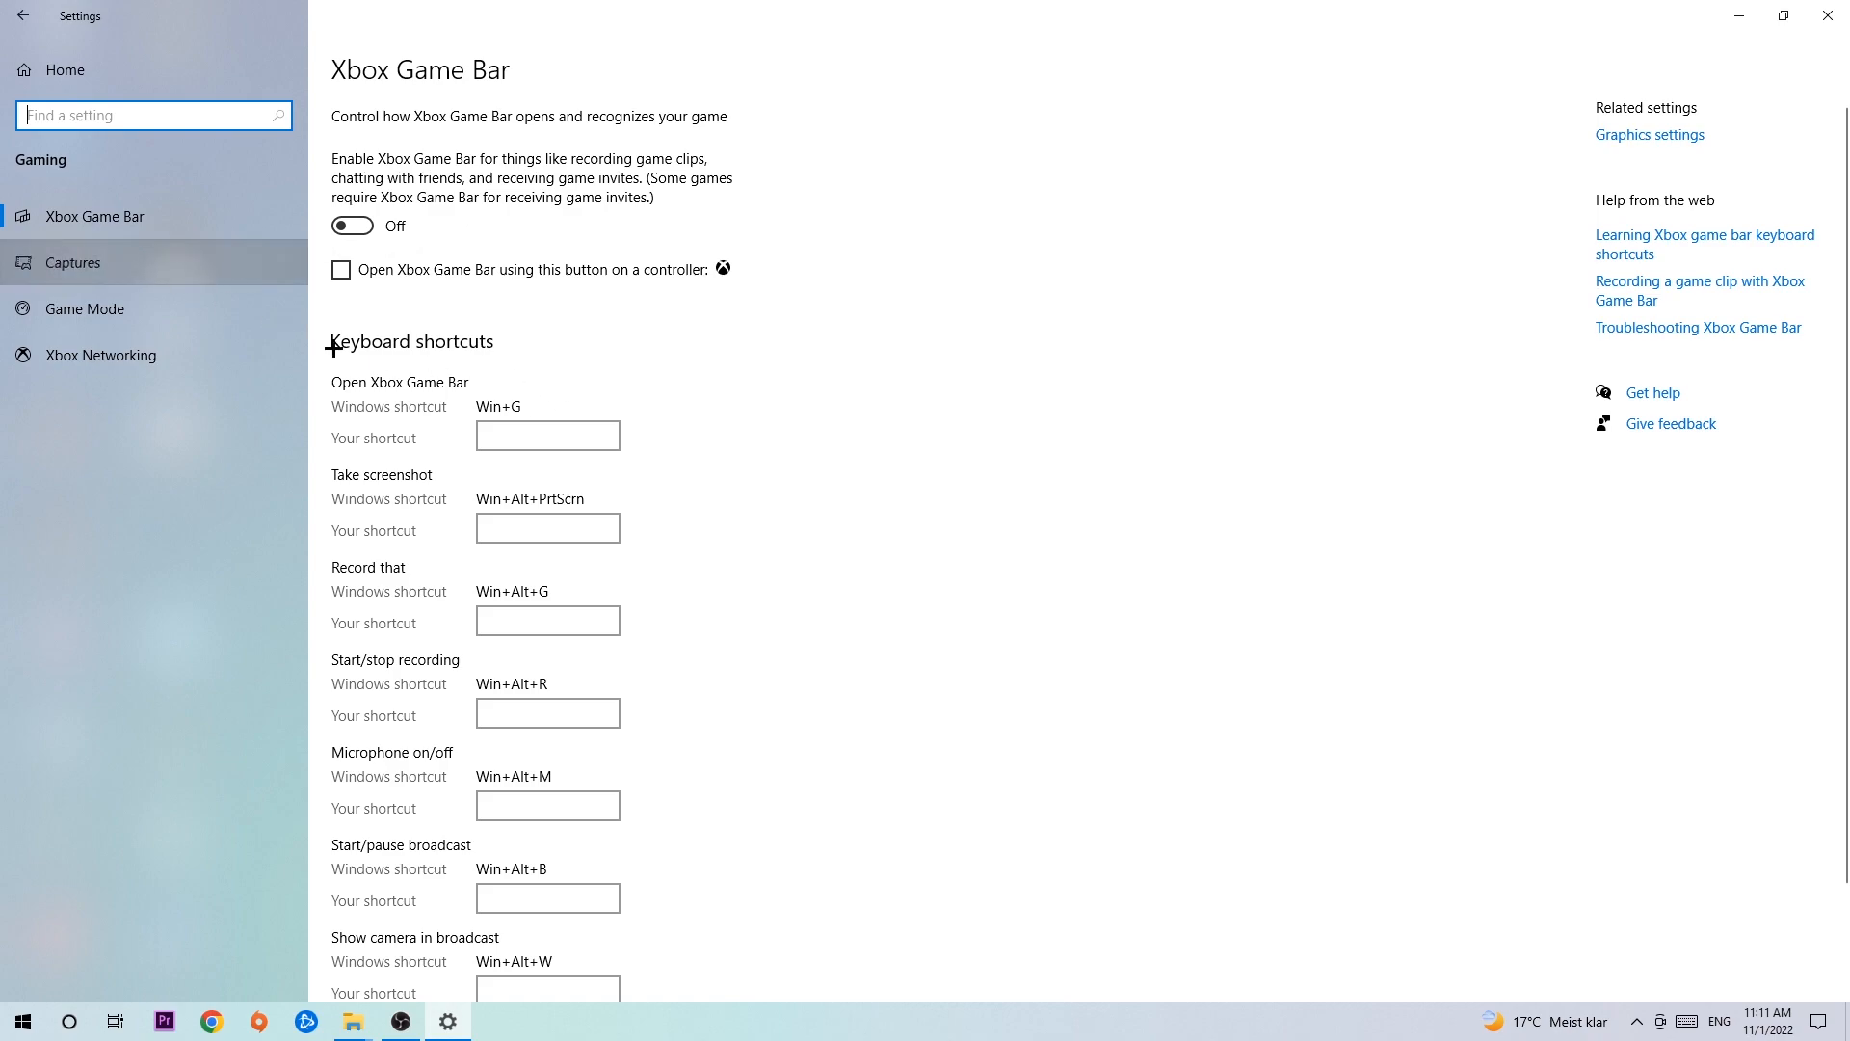
# Show the Captures page, with background recording and recorded audio switched off
pyautogui.click(71, 262)
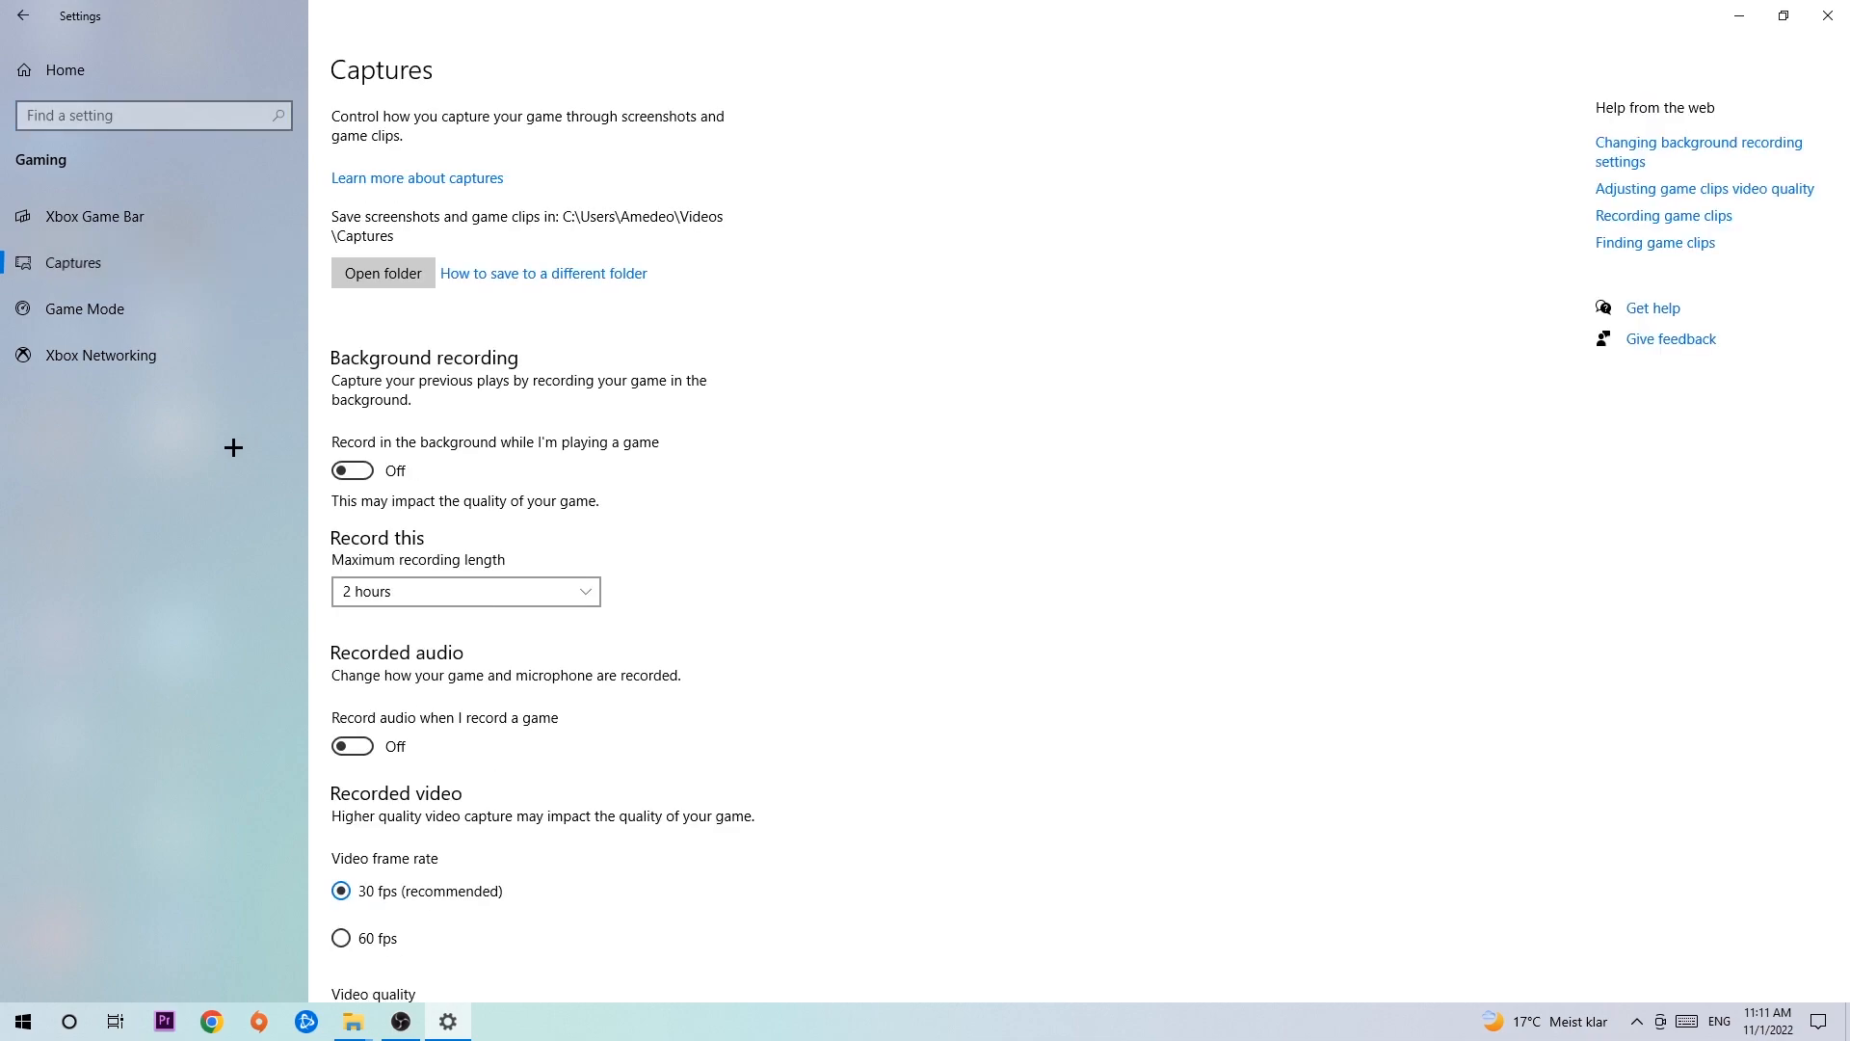
pyautogui.moveTo(384, 351)
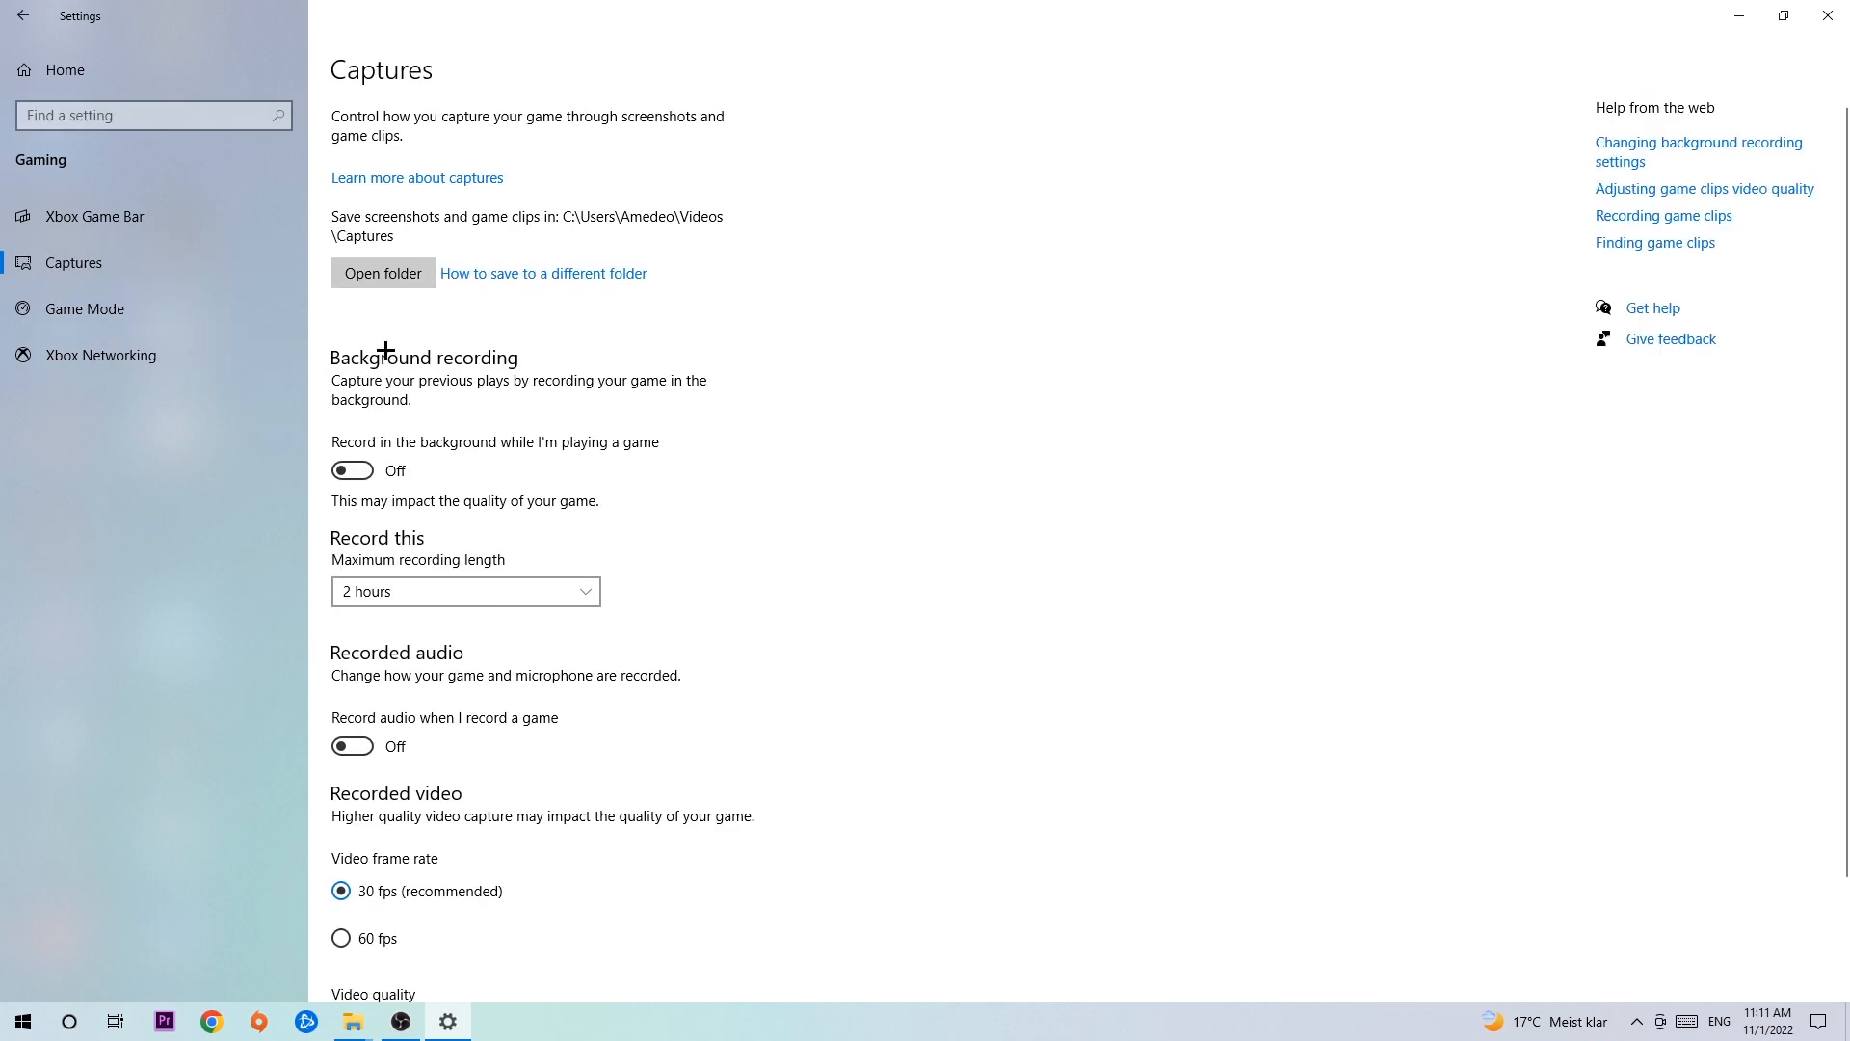
pyautogui.moveTo(422, 451)
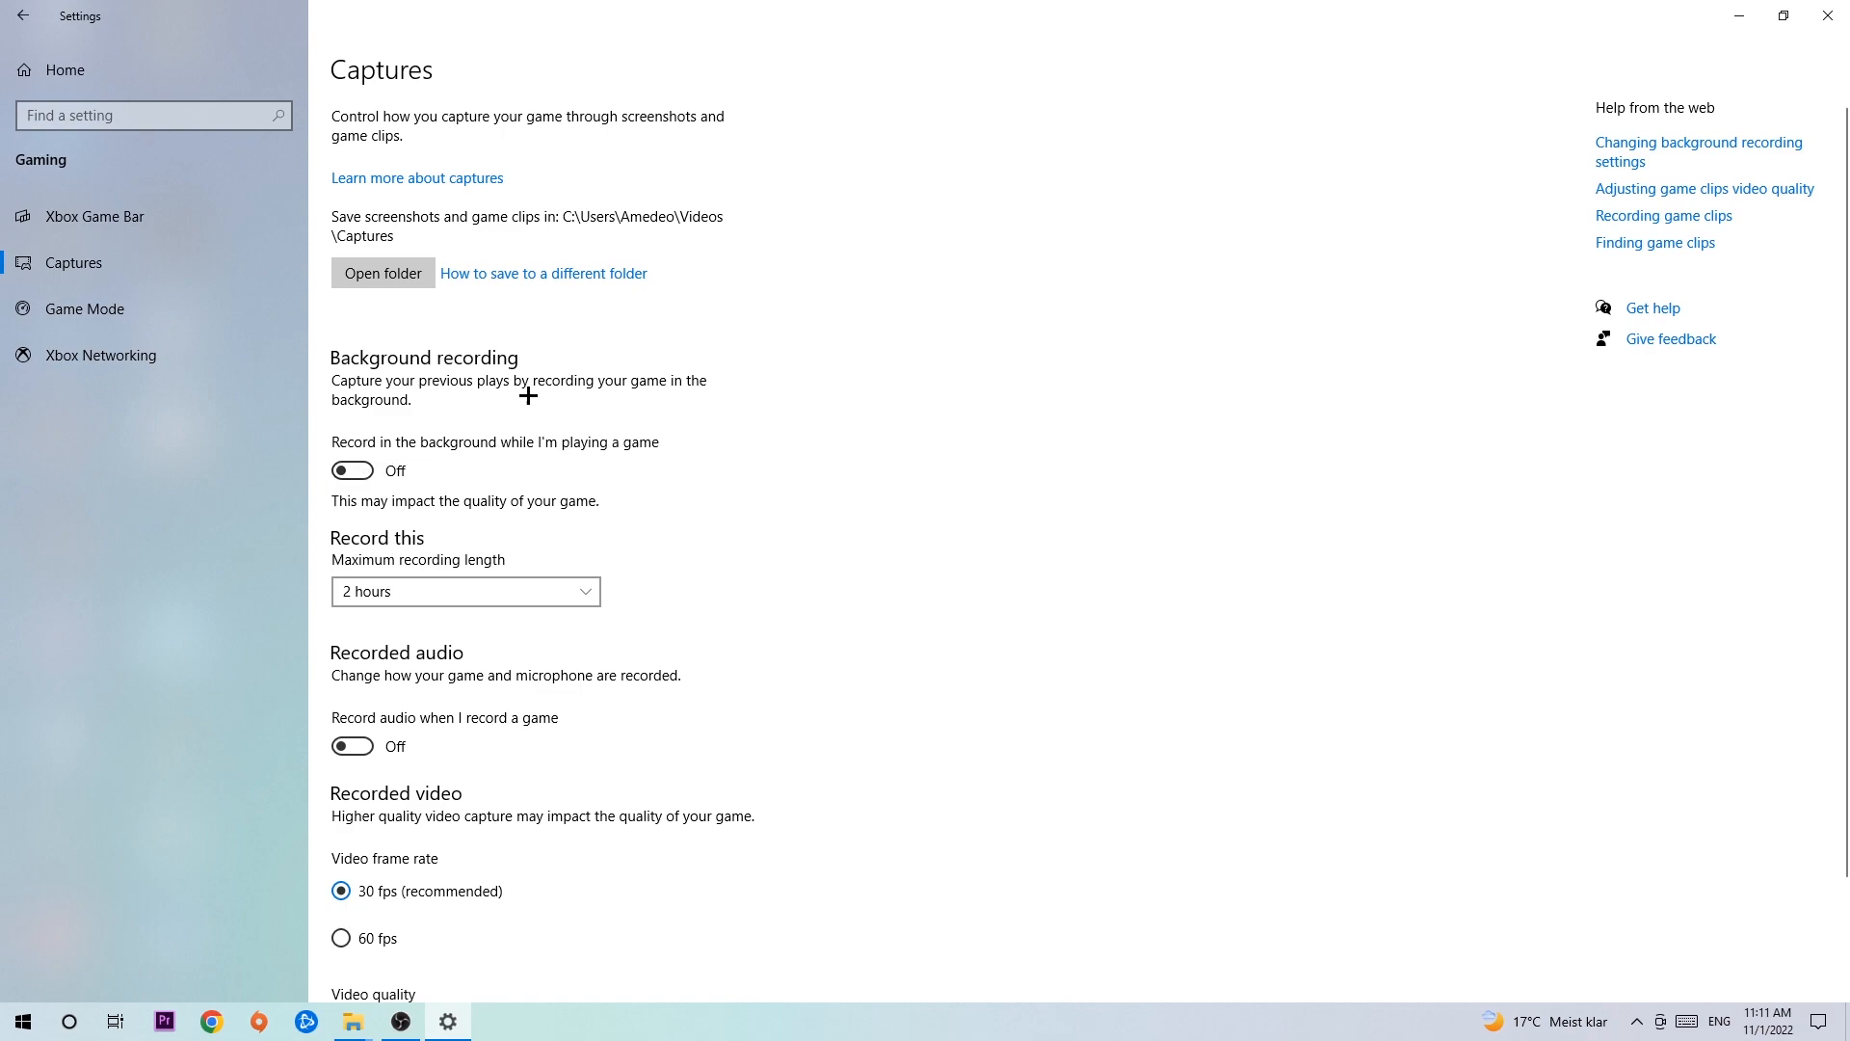
pyautogui.moveTo(525, 405)
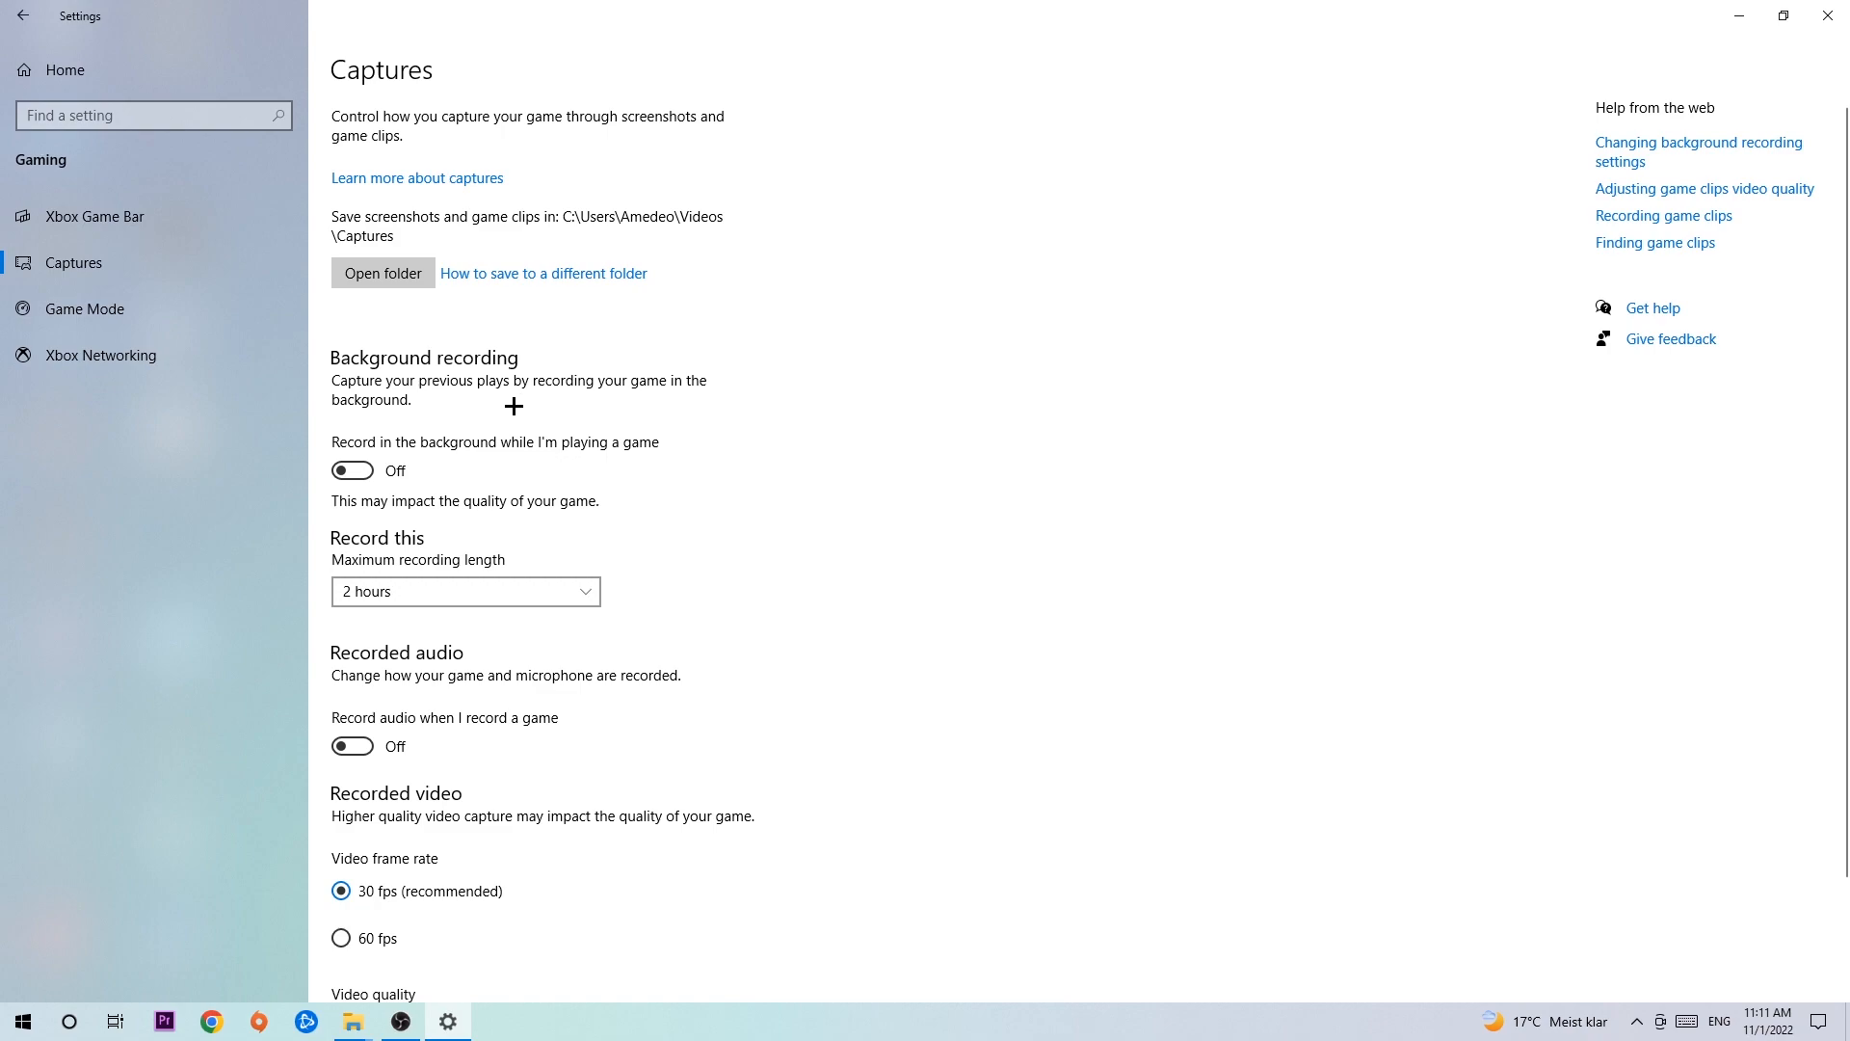
# Show the Game Mode page, confirming Game Mode is switched on
pyautogui.click(83, 309)
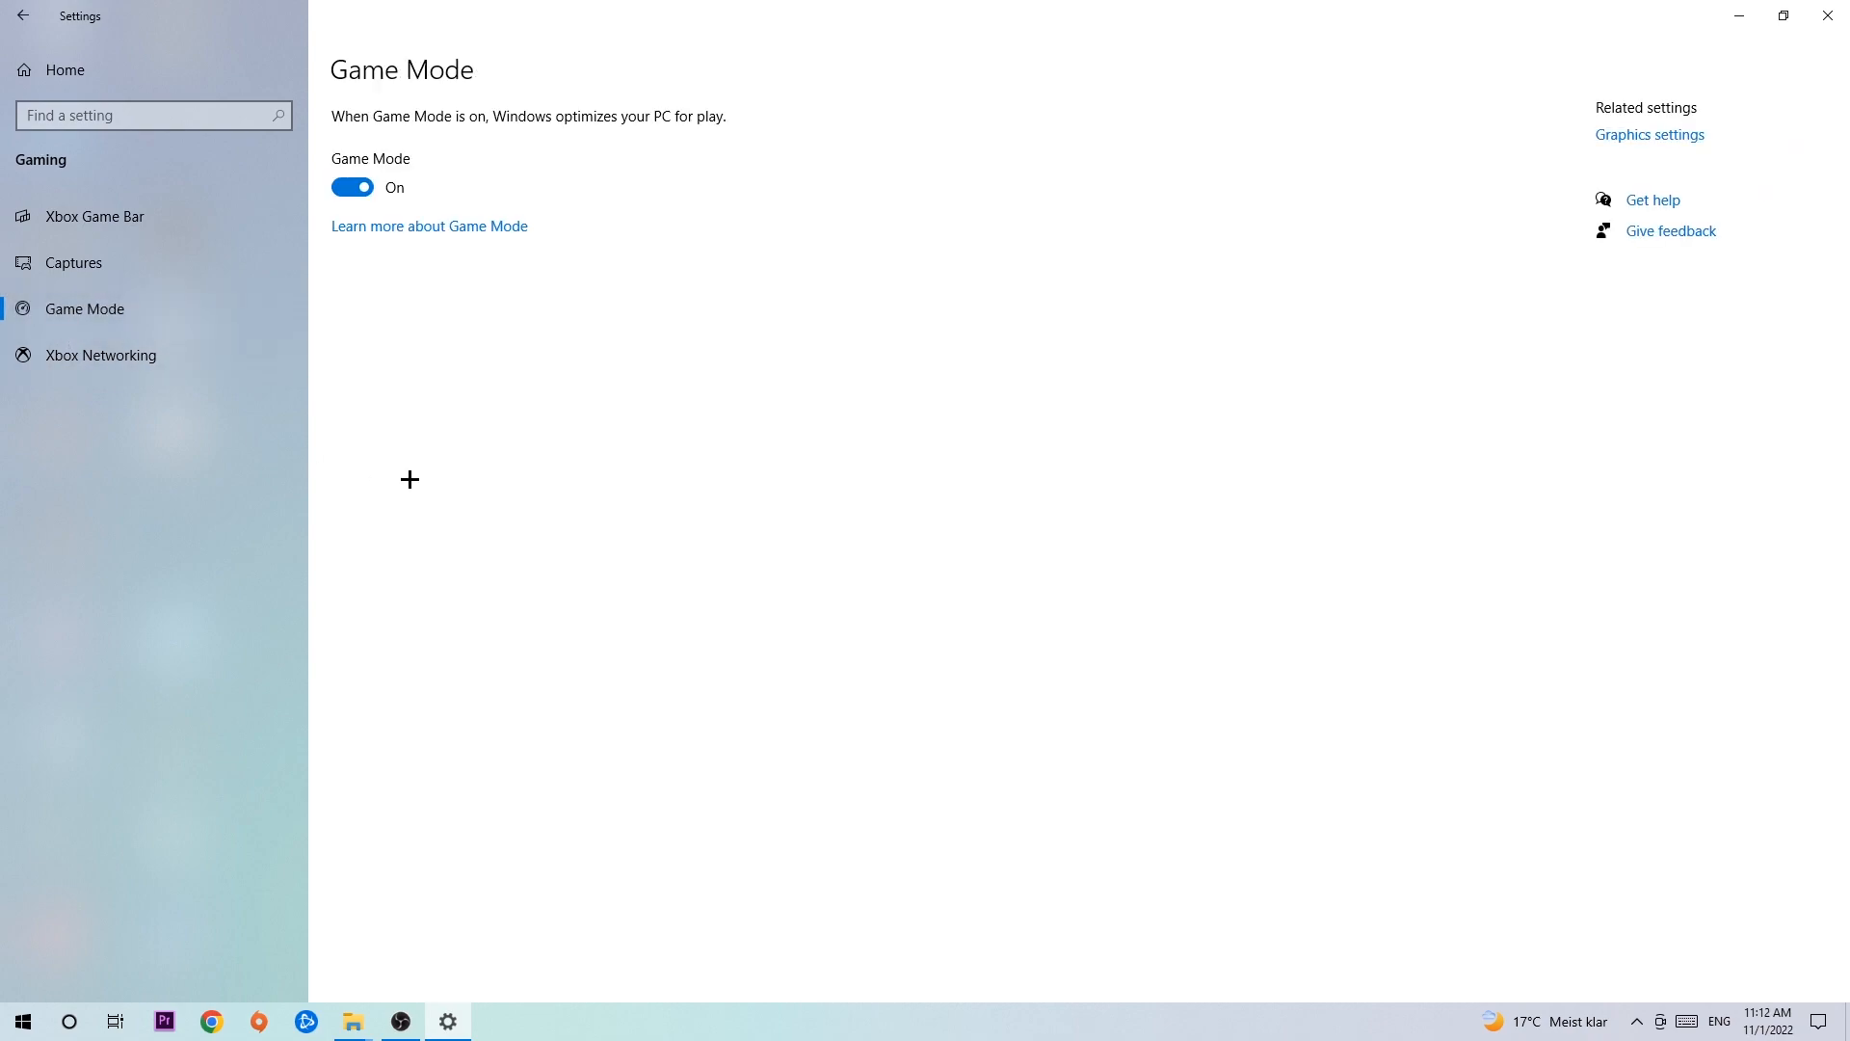
pyautogui.moveTo(426, 451)
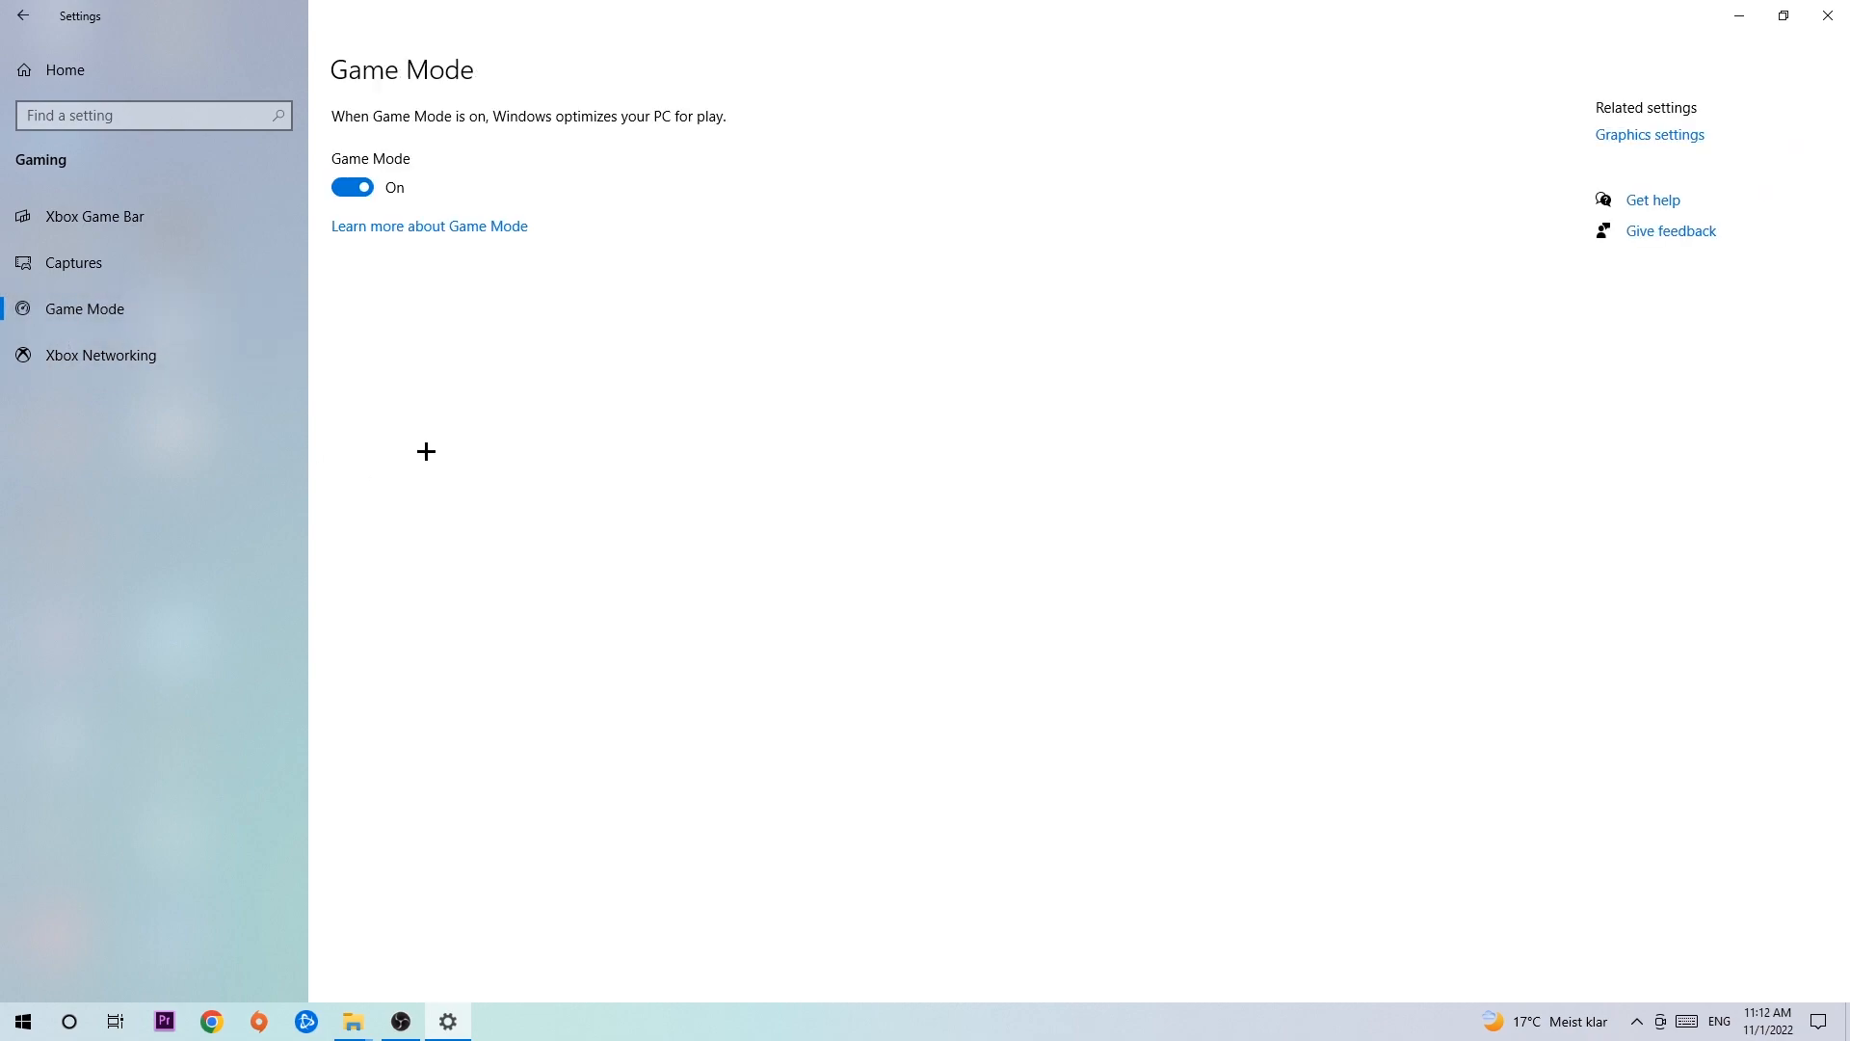
pyautogui.moveTo(445, 405)
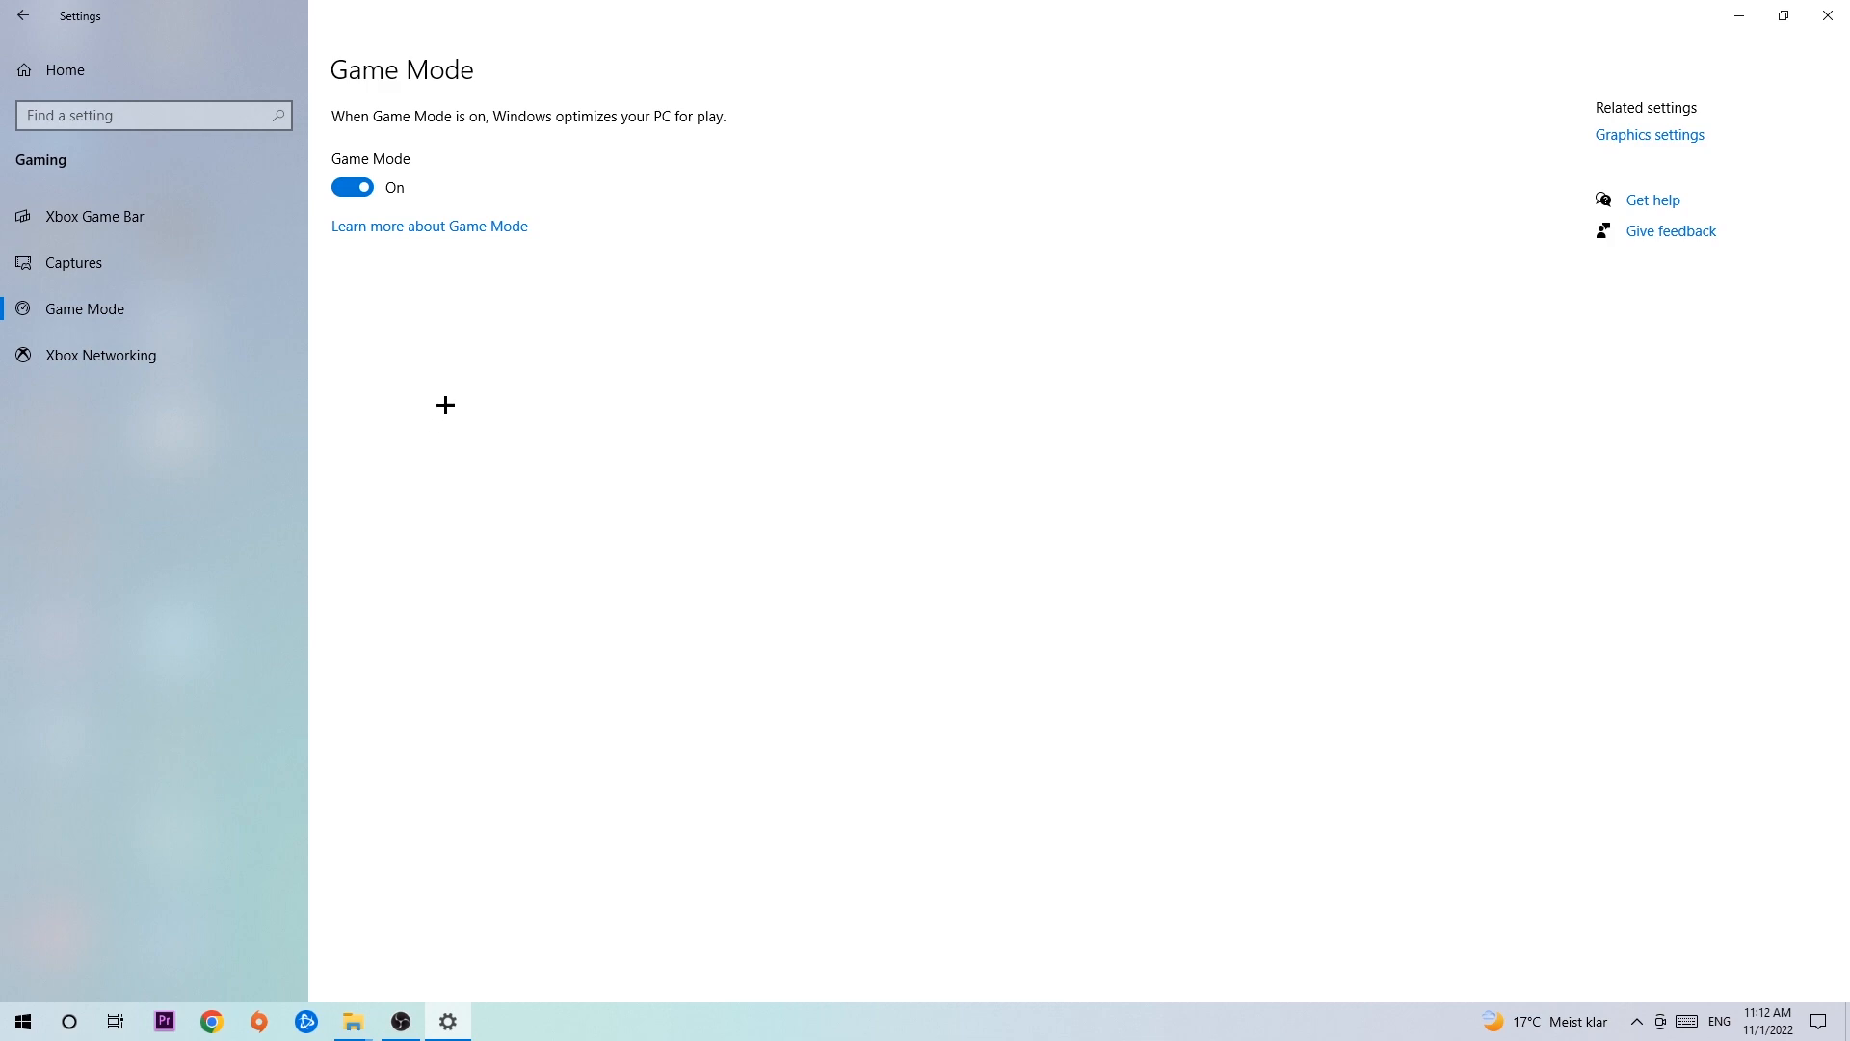
pyautogui.moveTo(401, 324)
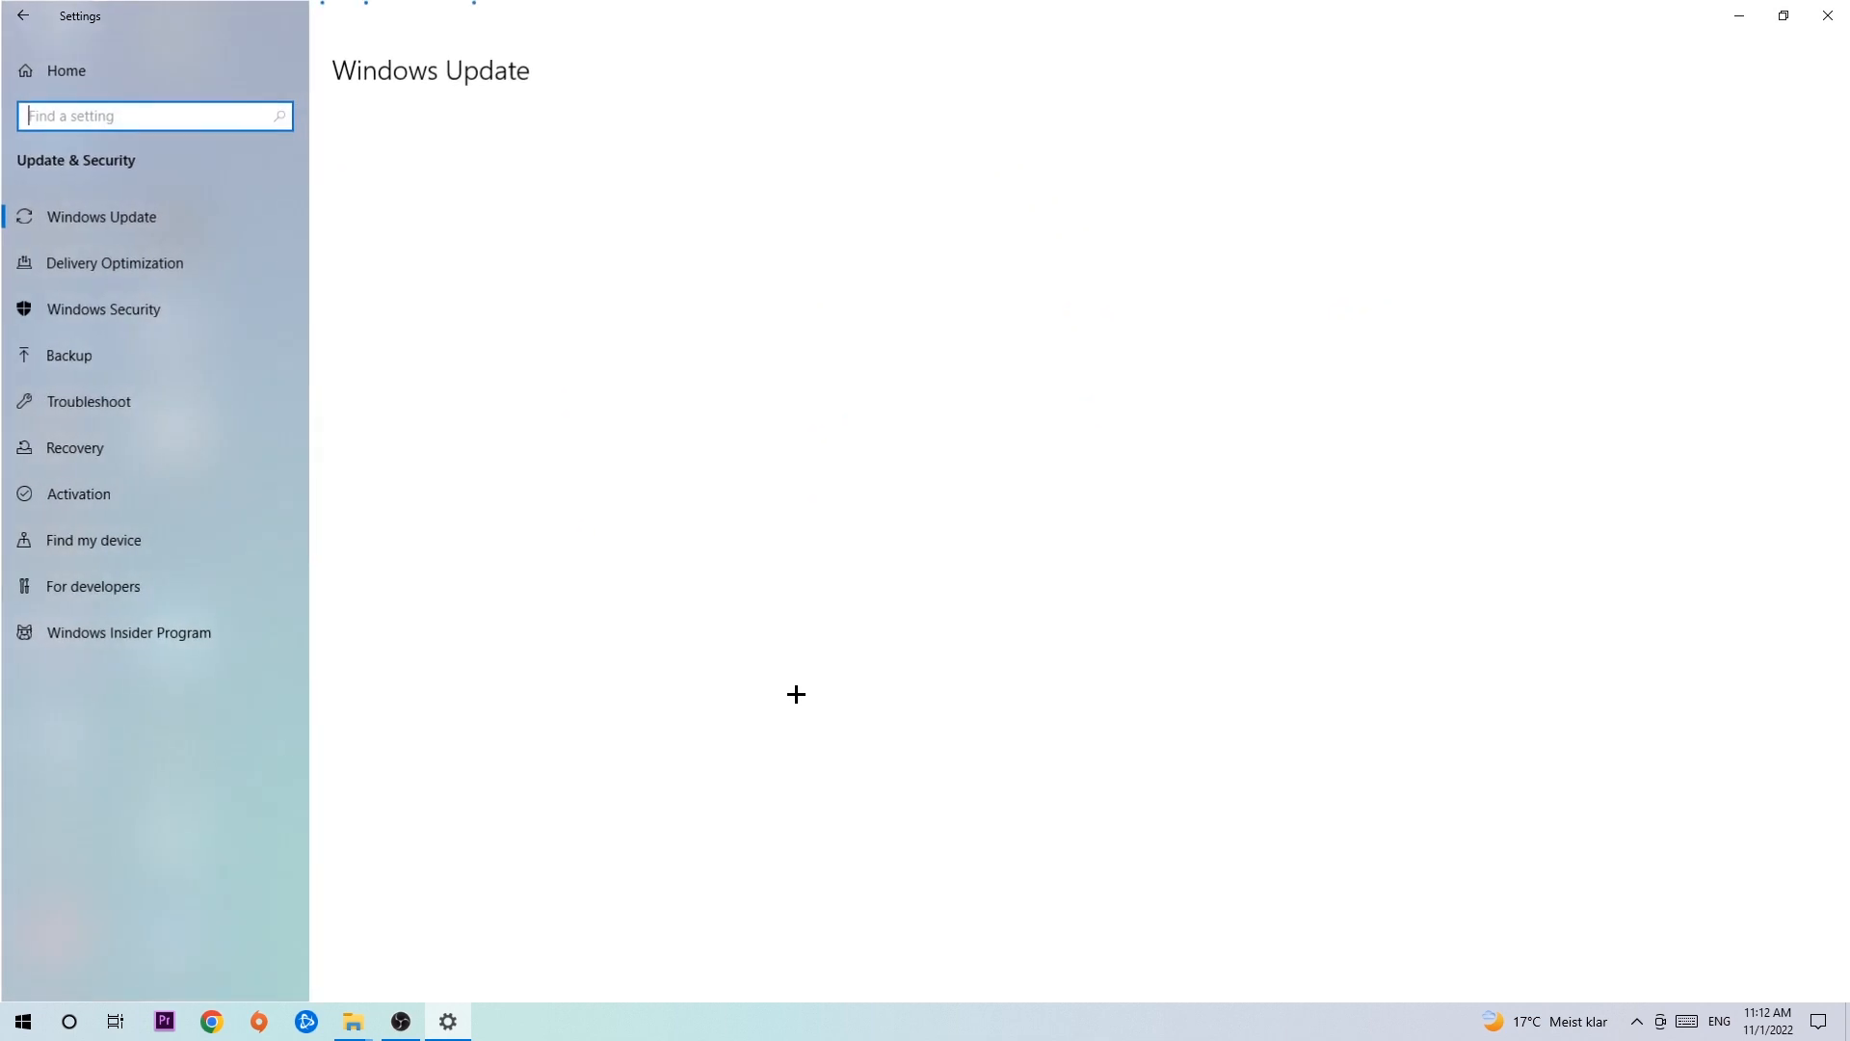
# Review Windows Update reporting up to date with 22H2 offered, then close Settings
pyautogui.click(102, 216)
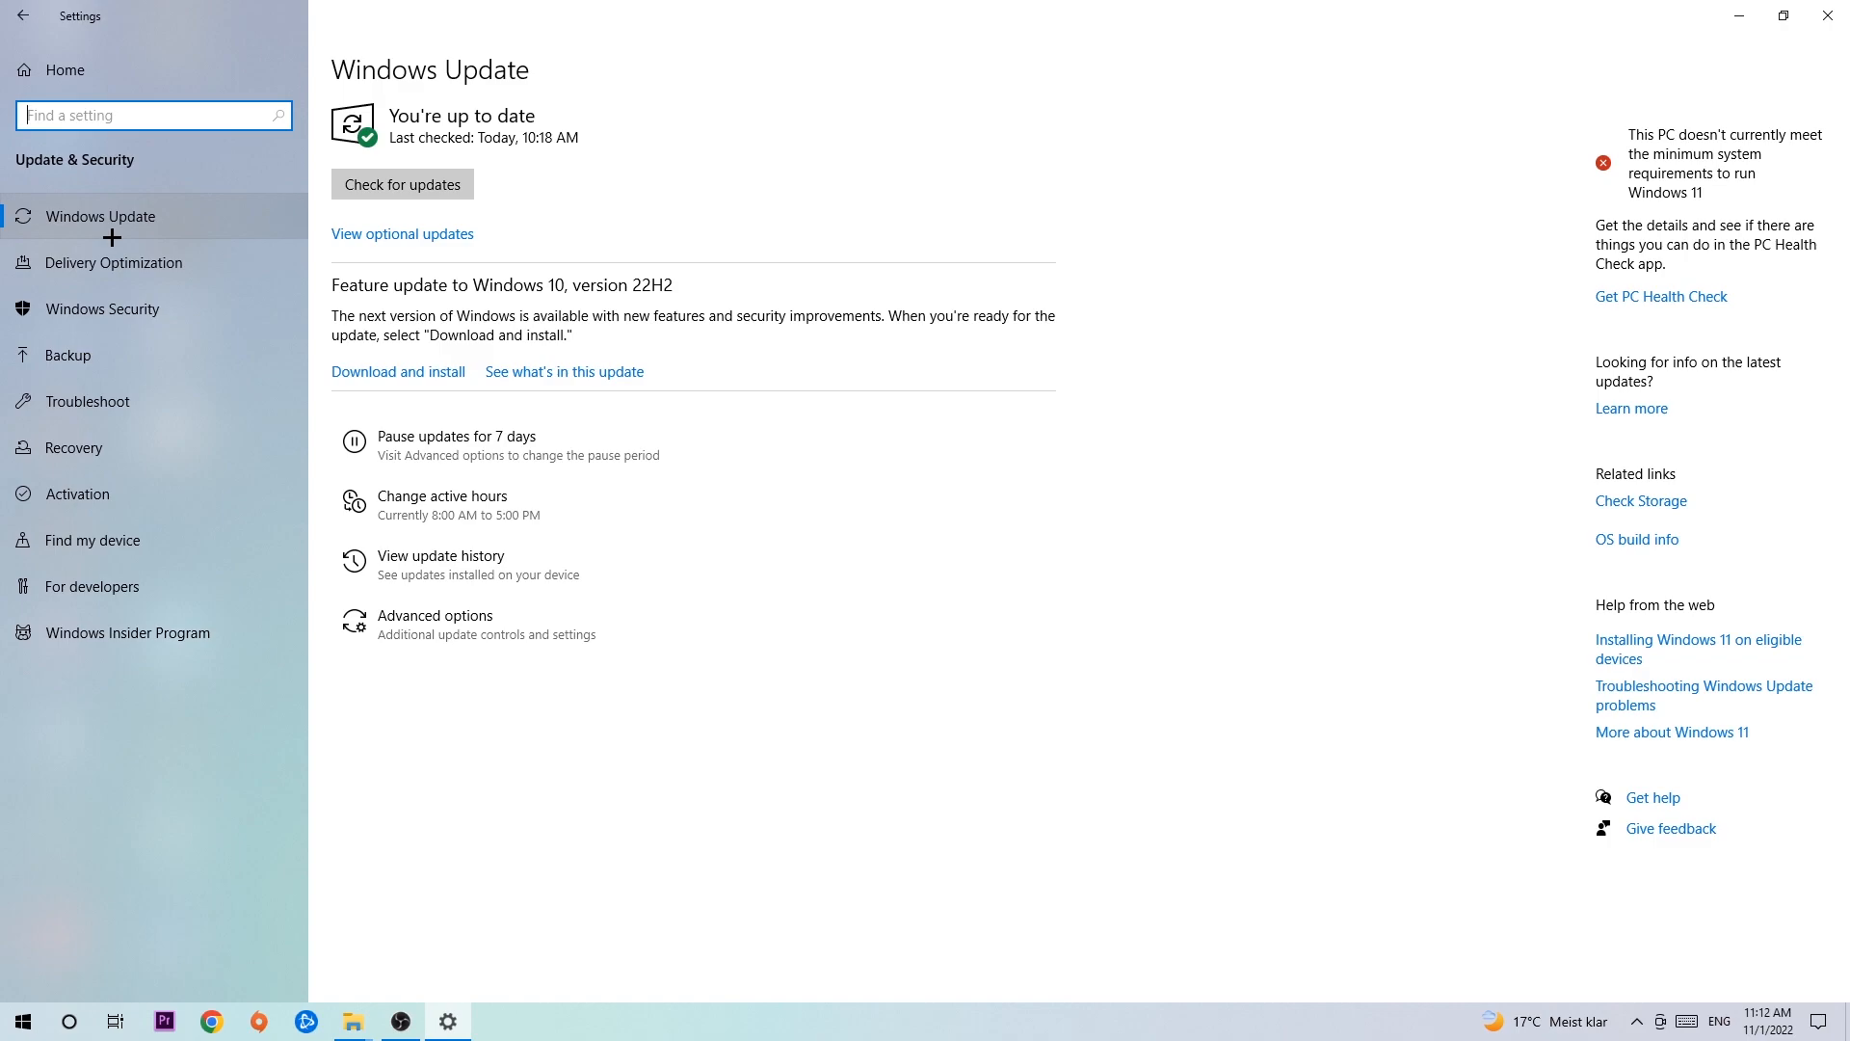
pyautogui.moveTo(150, 210)
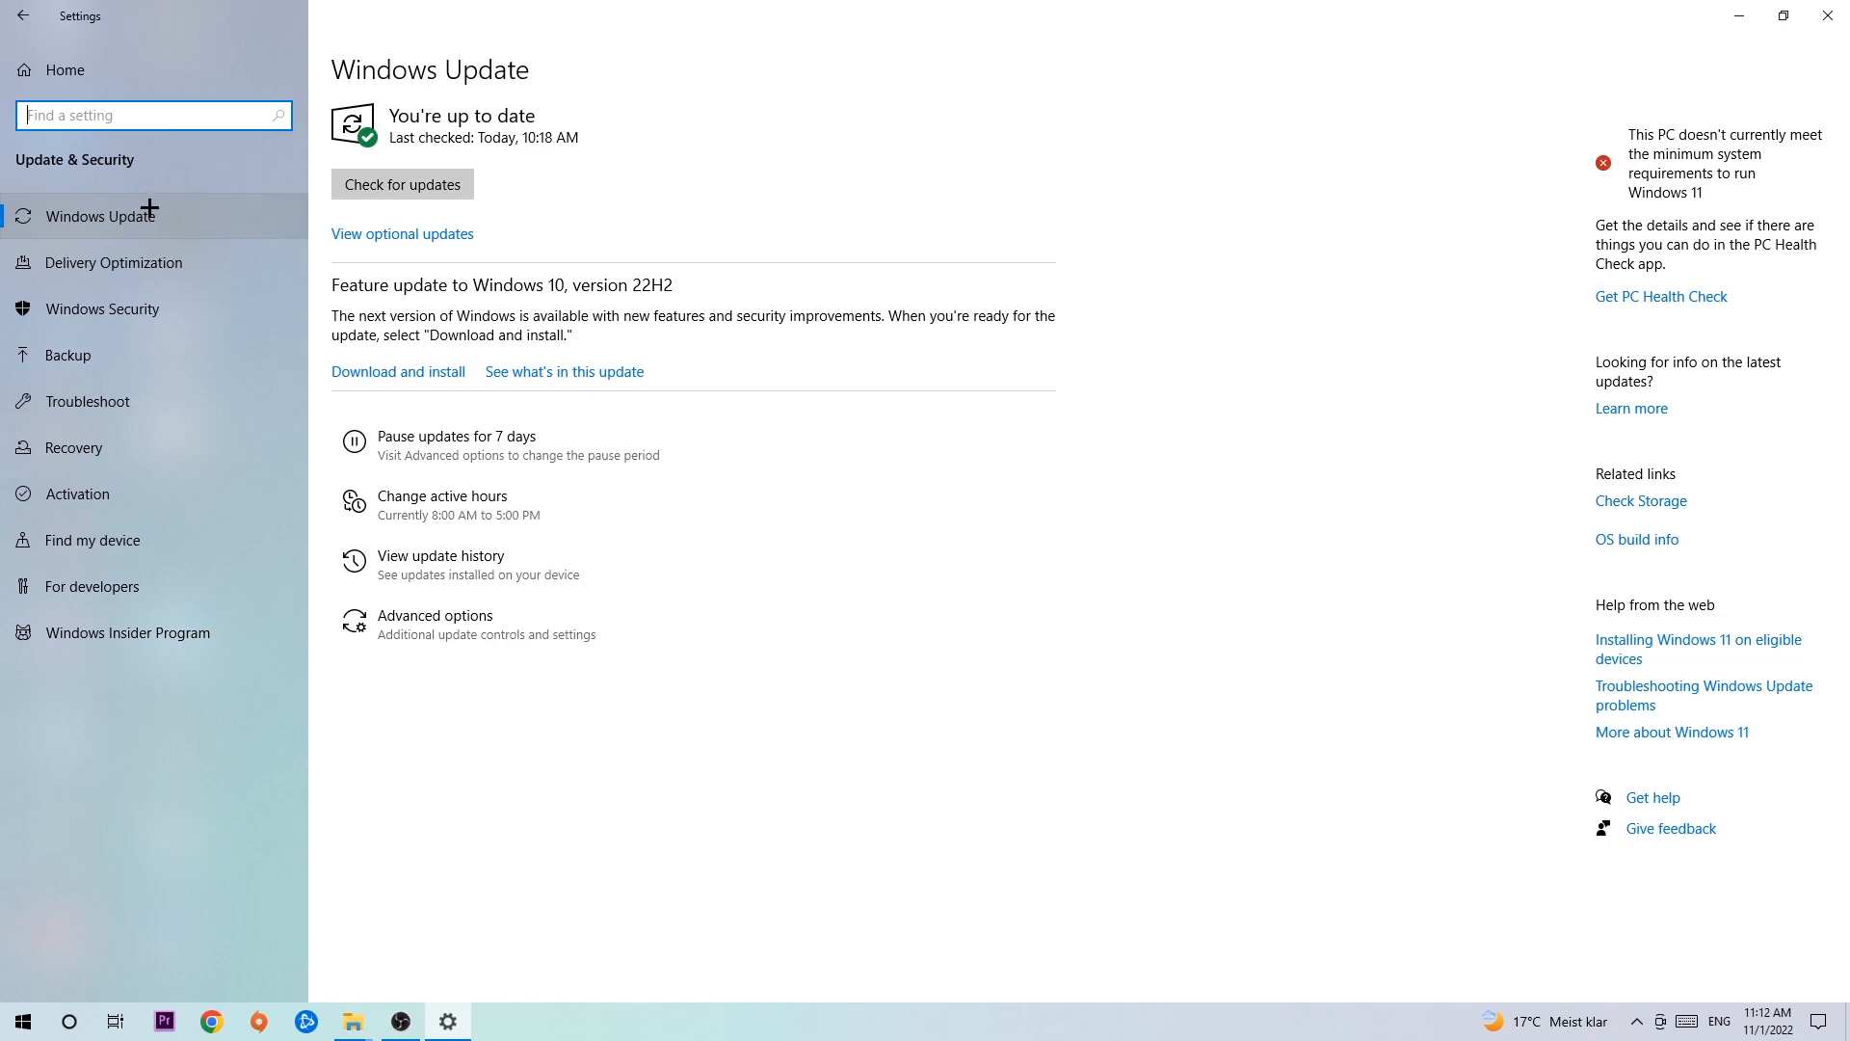
pyautogui.moveTo(225, 200)
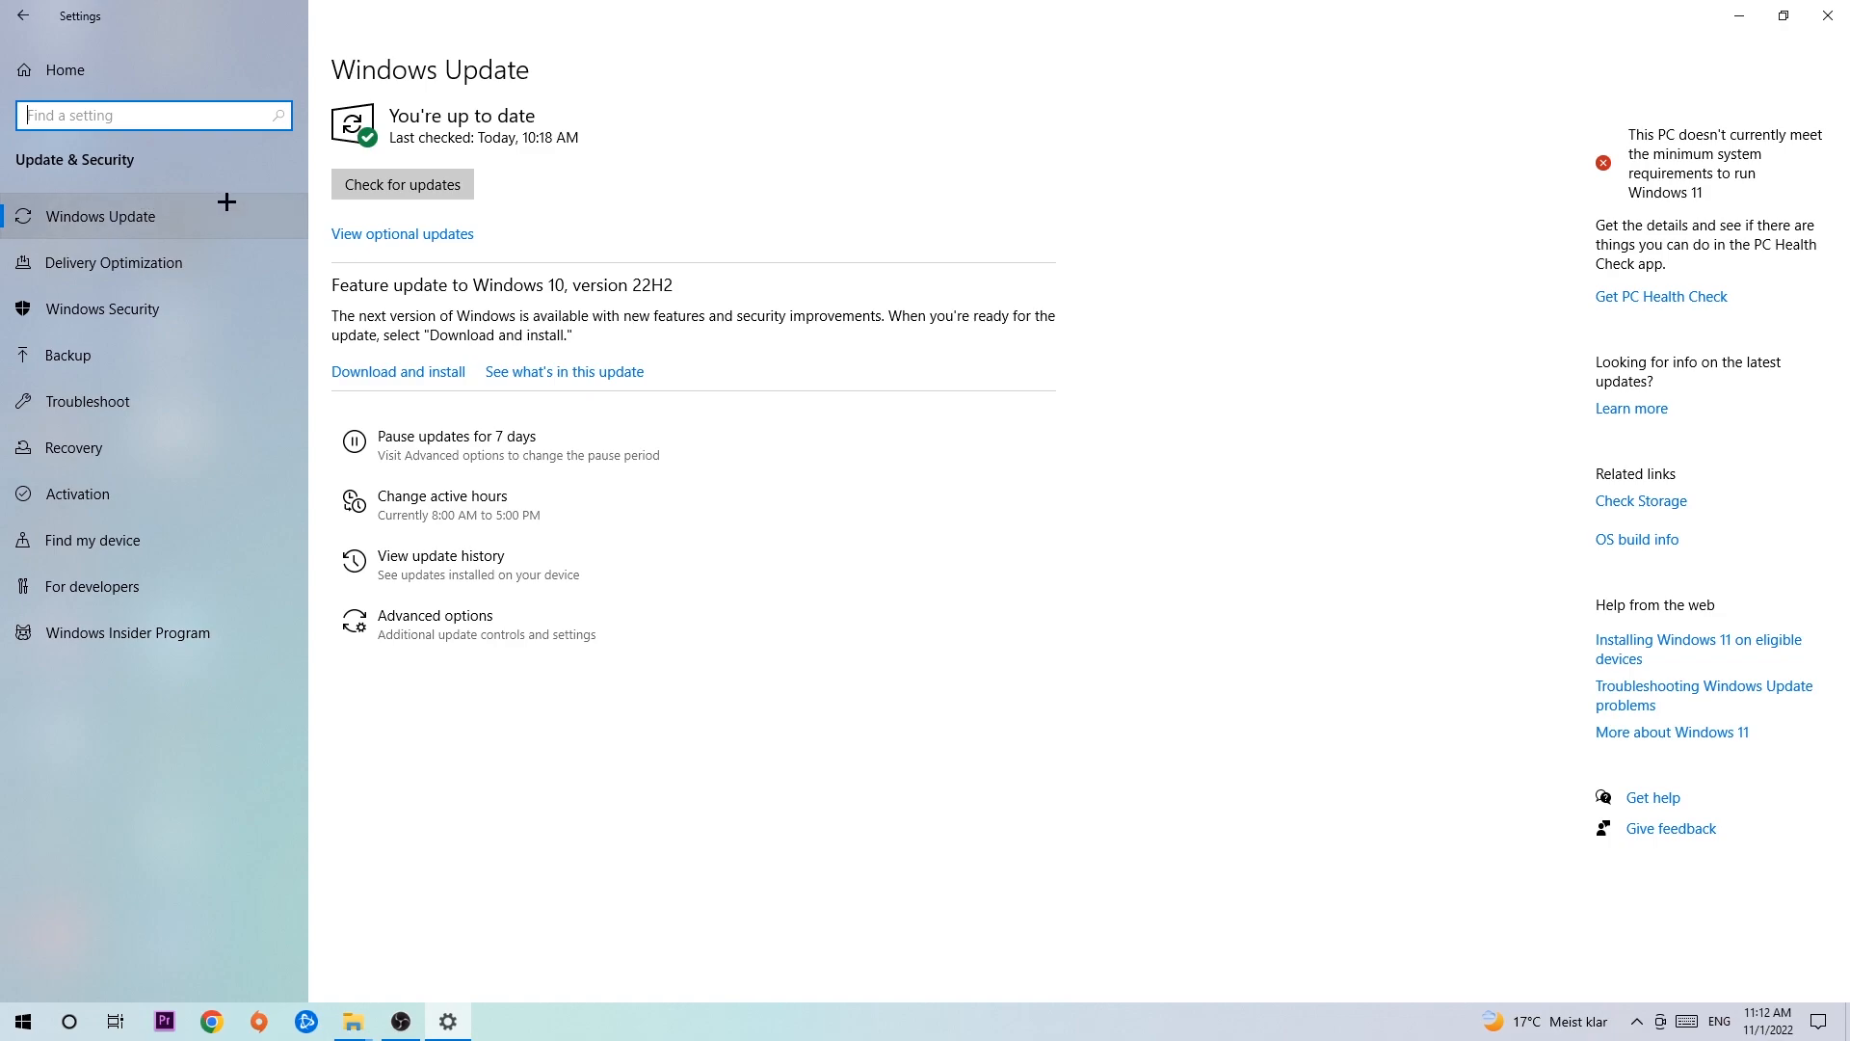
pyautogui.click(1827, 15)
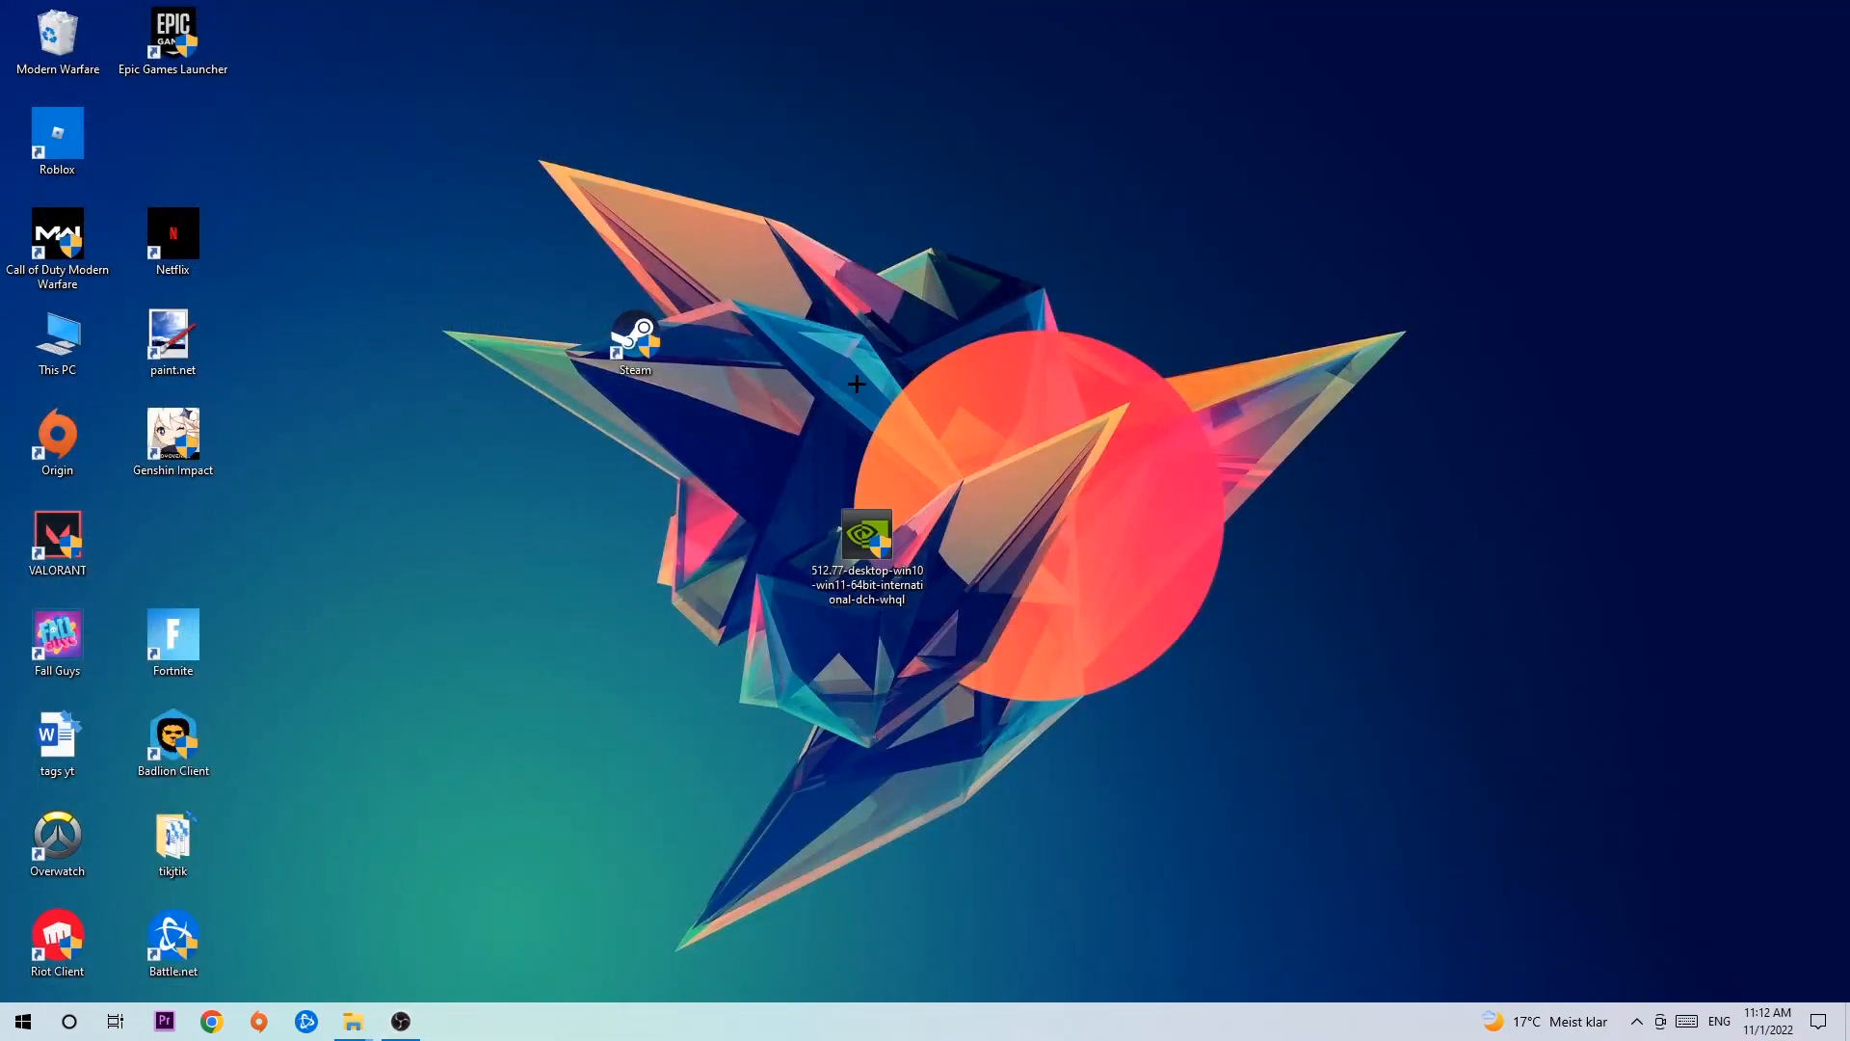
pyautogui.moveTo(842, 365)
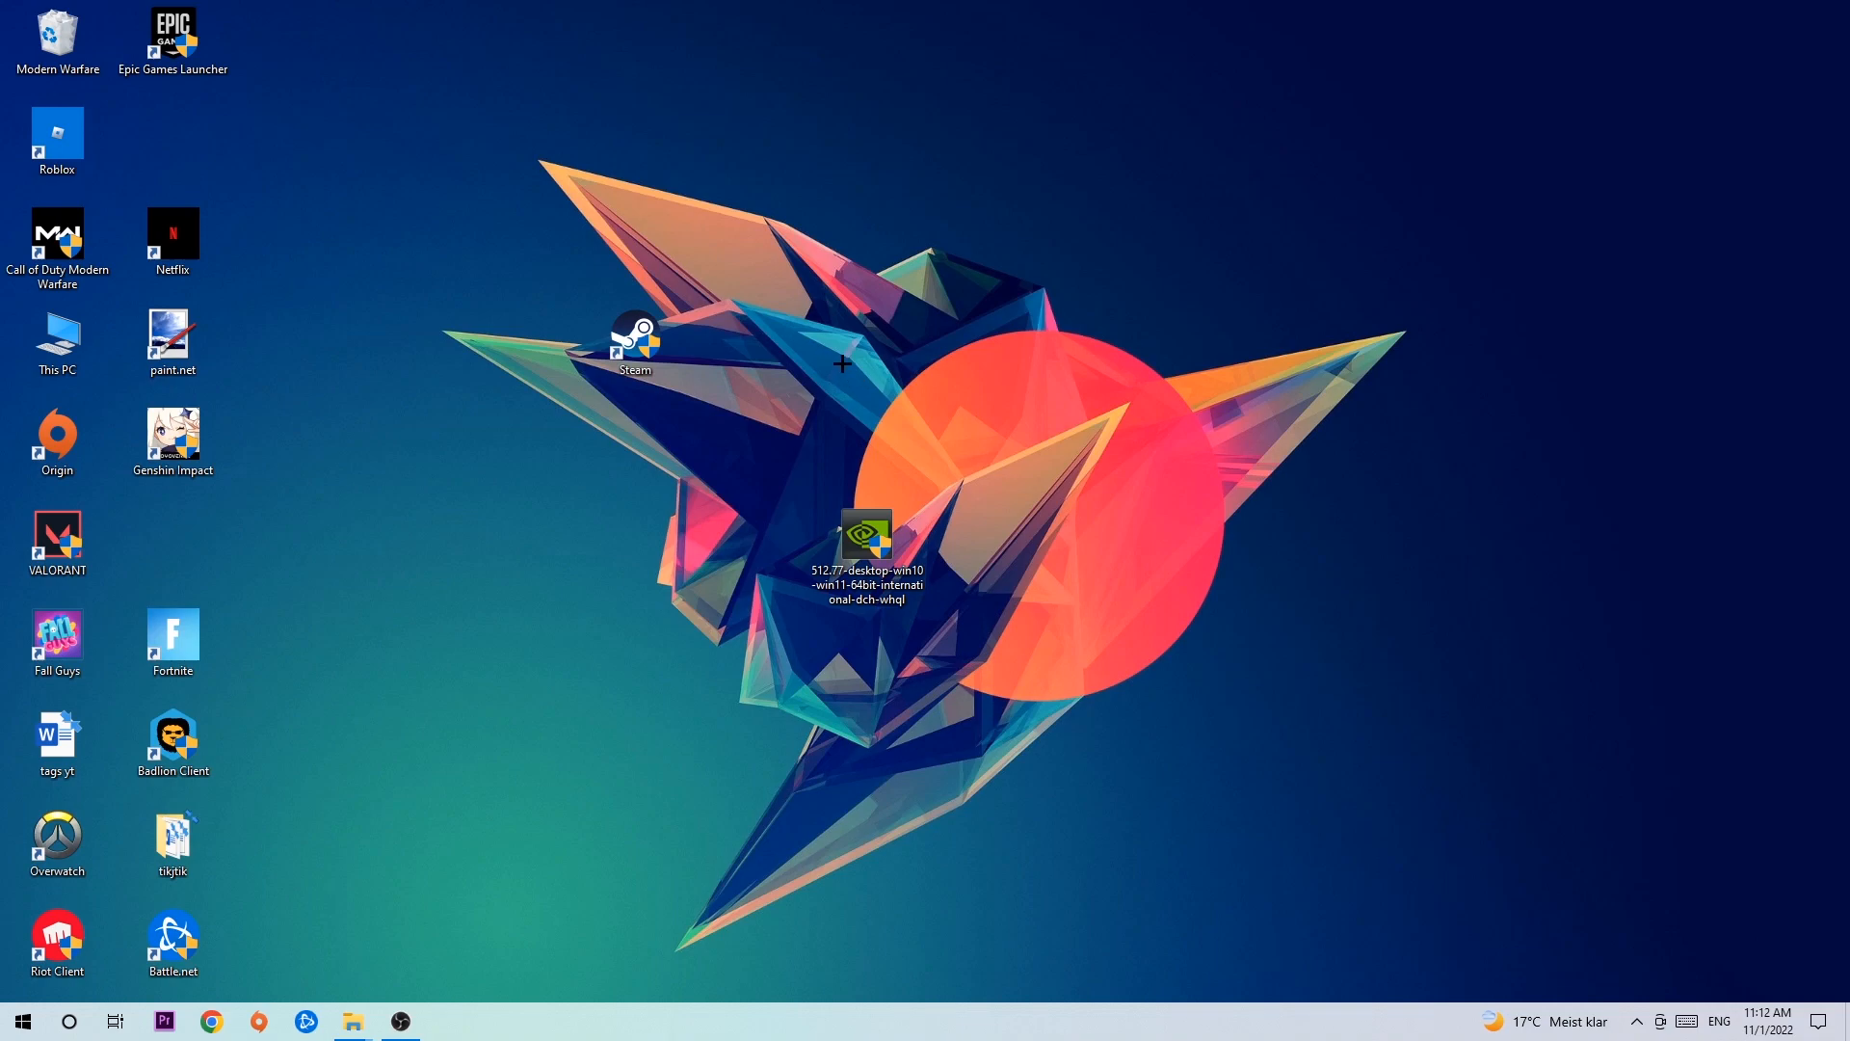
pyautogui.moveTo(729, 343)
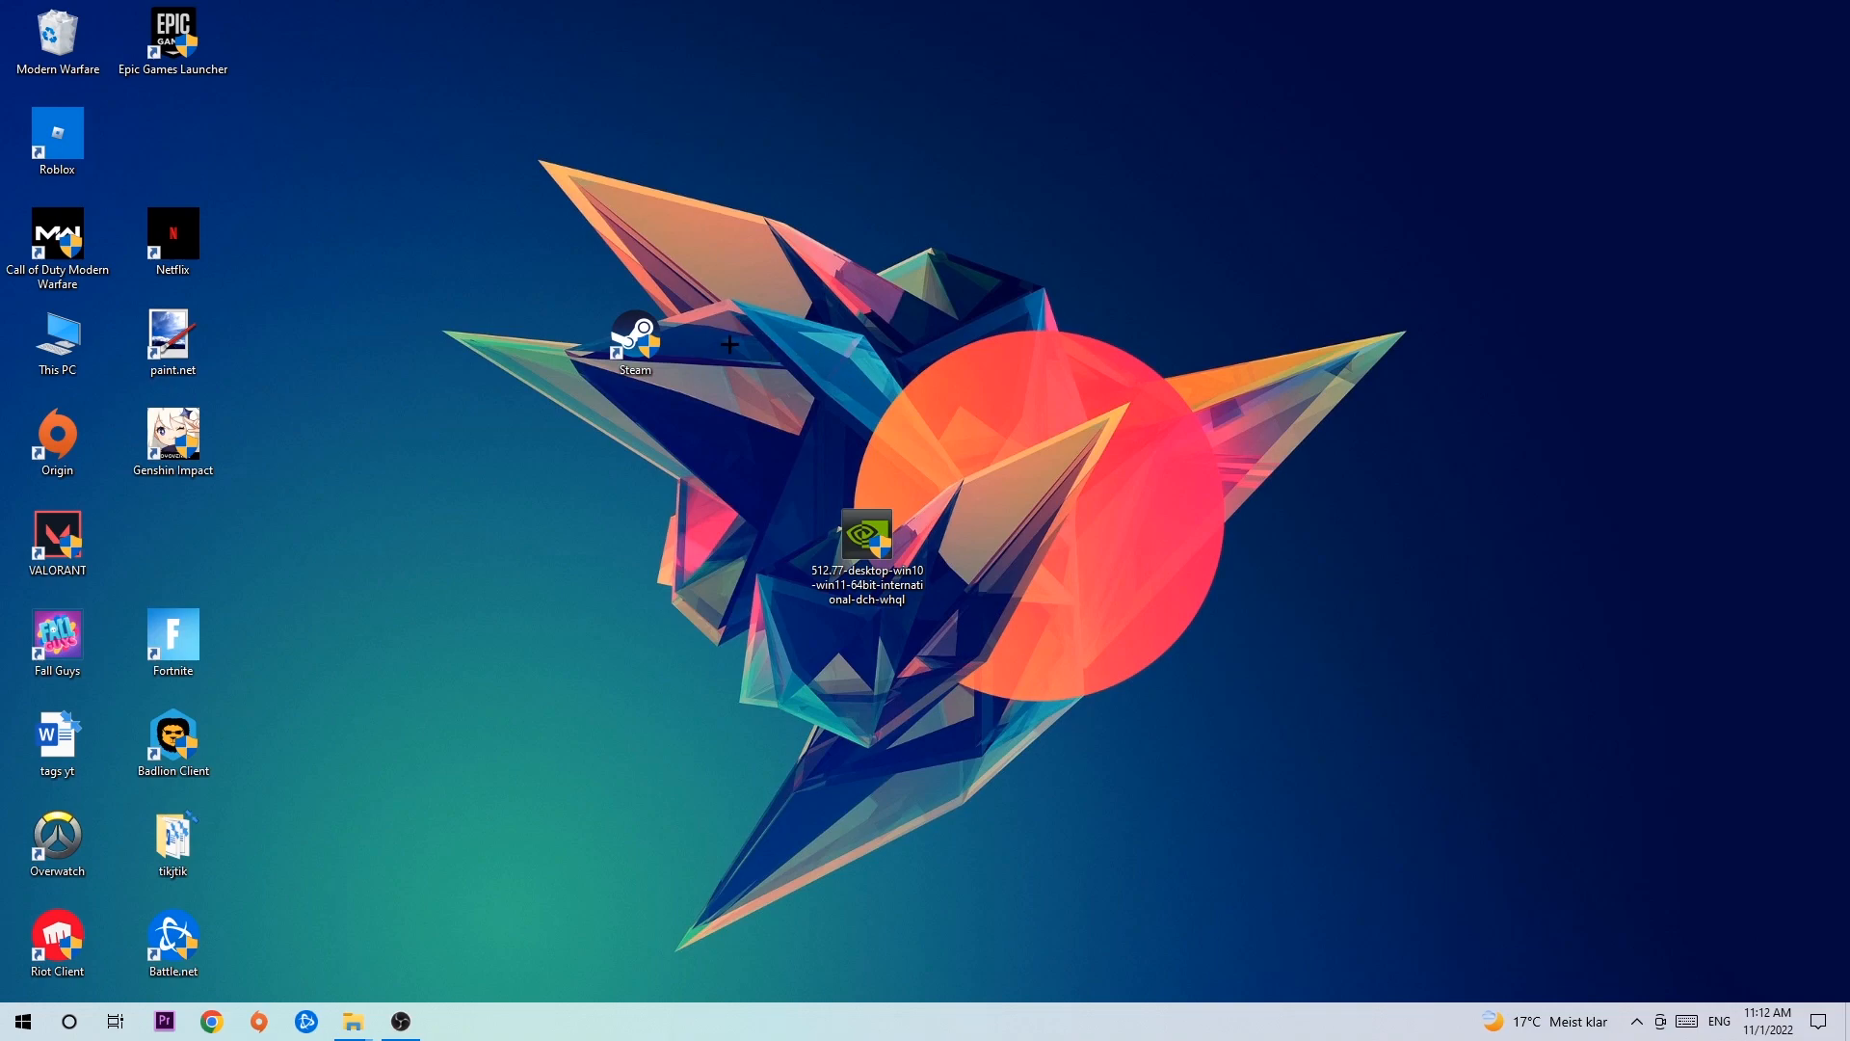
pyautogui.moveTo(729, 339)
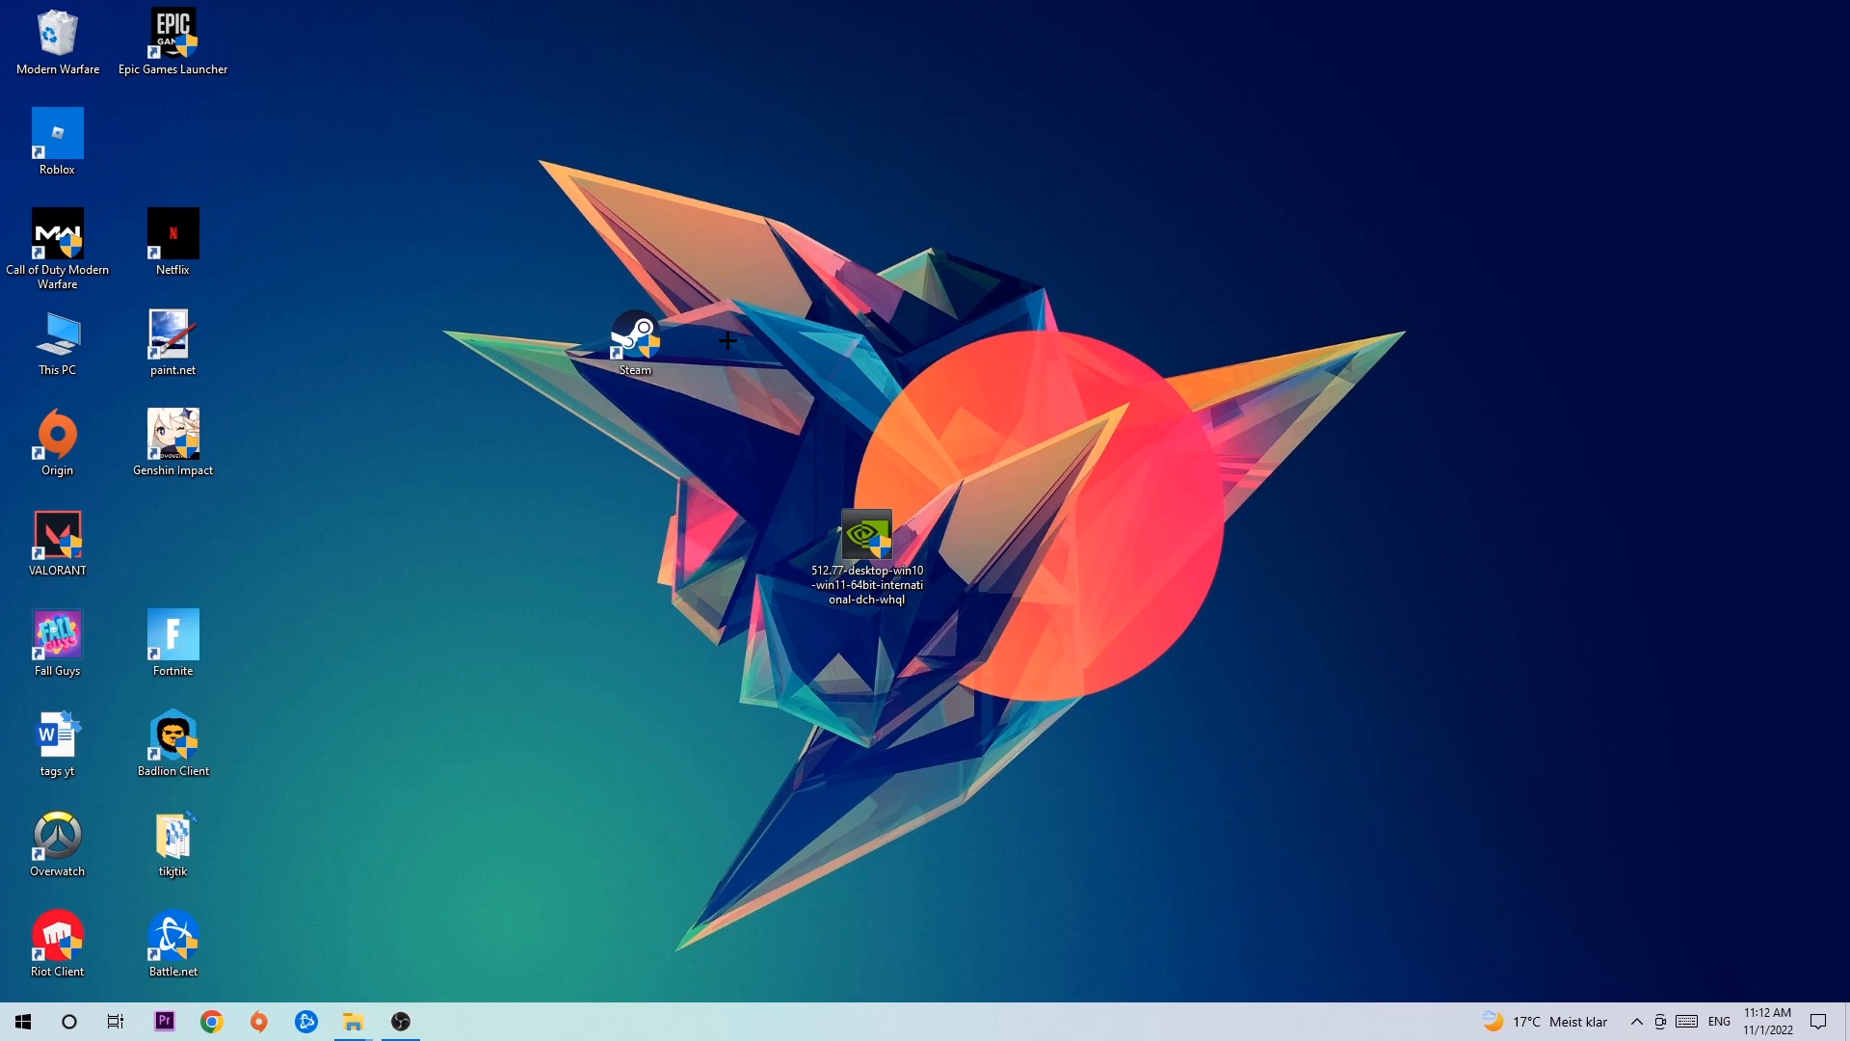